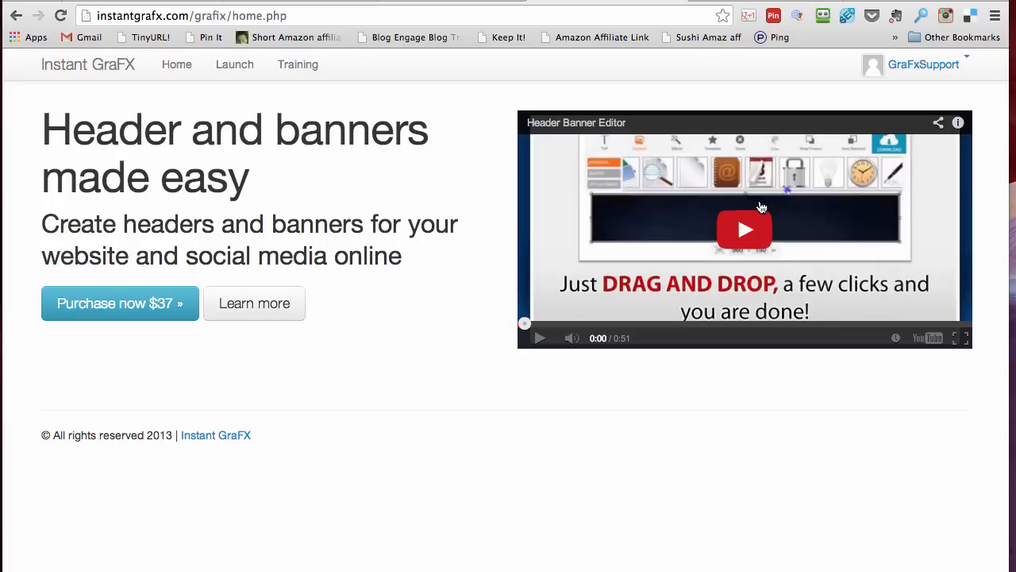
mouse_move(984, 86)
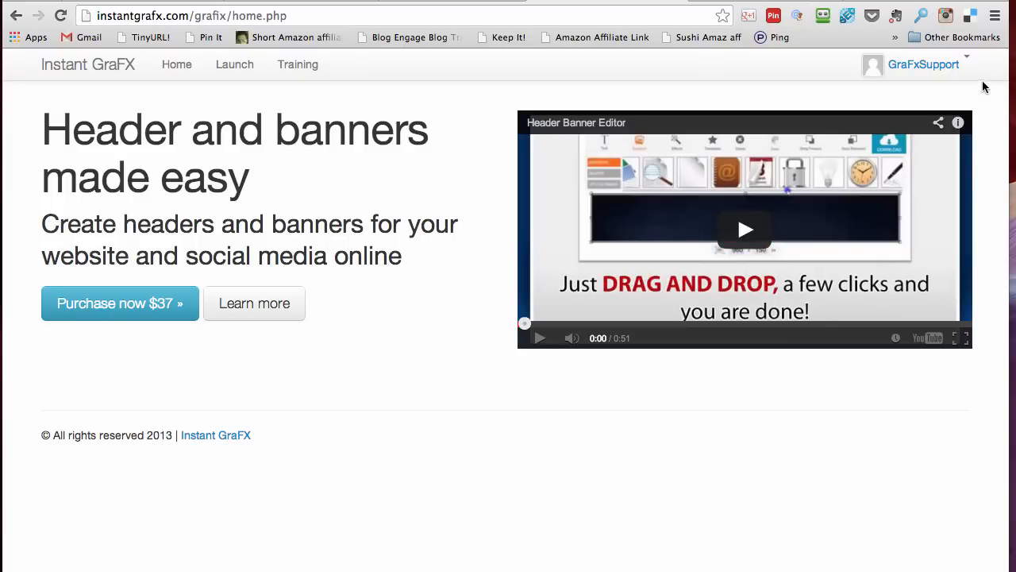
mouse_move(234, 65)
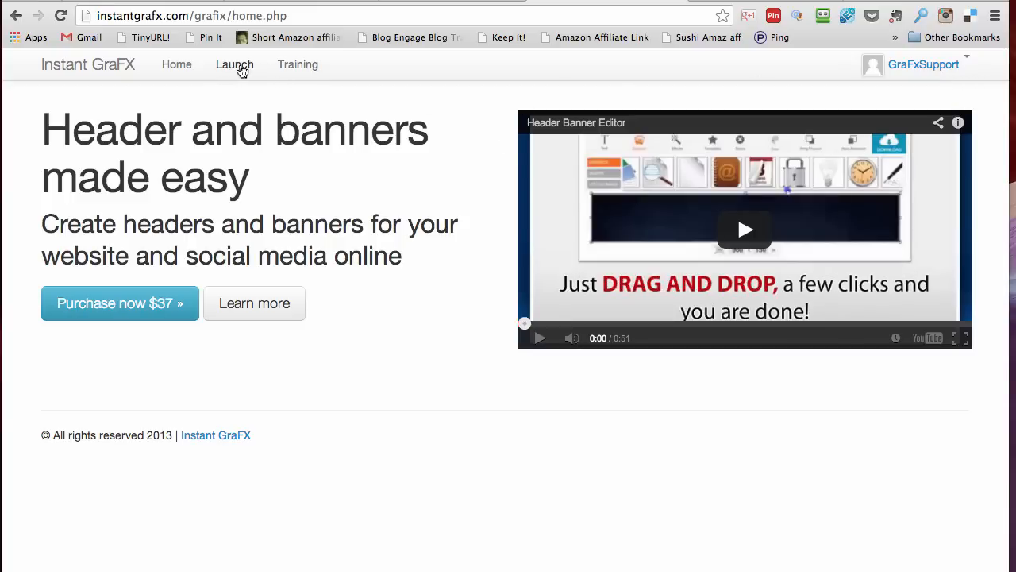
- Go to the Training page with the tutorial video and support contact section
click(298, 64)
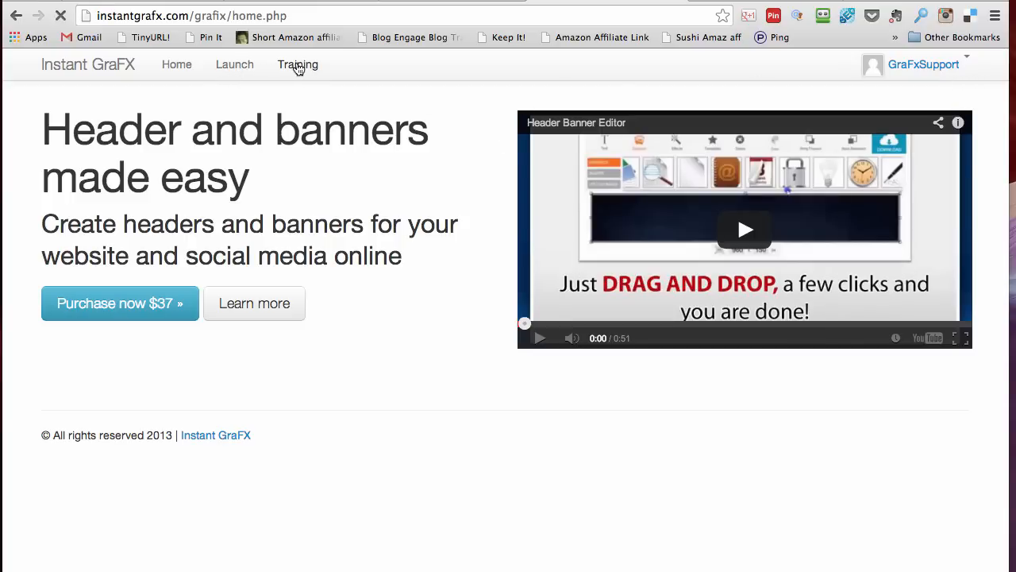
click(297, 64)
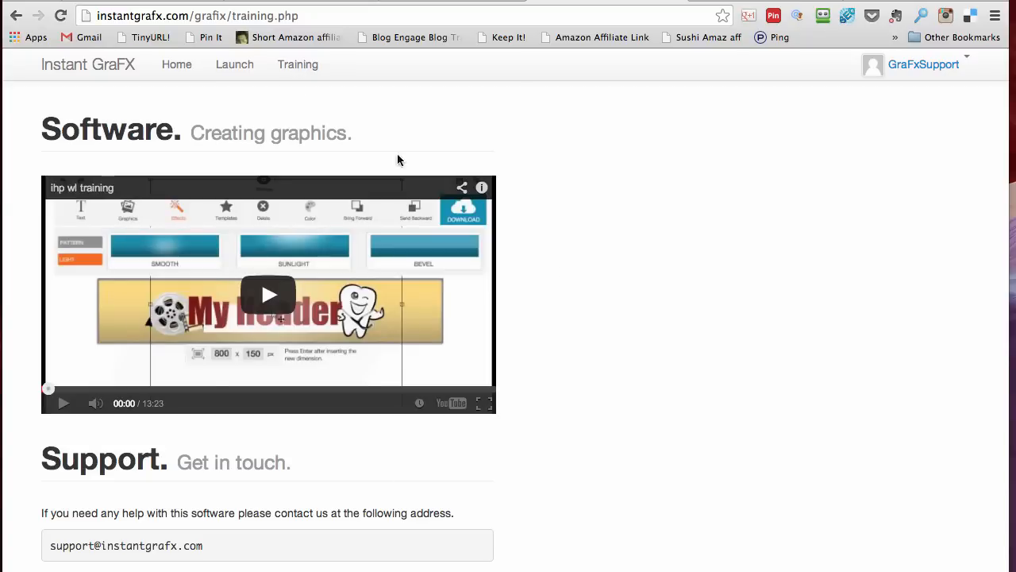
mouse_move(235, 64)
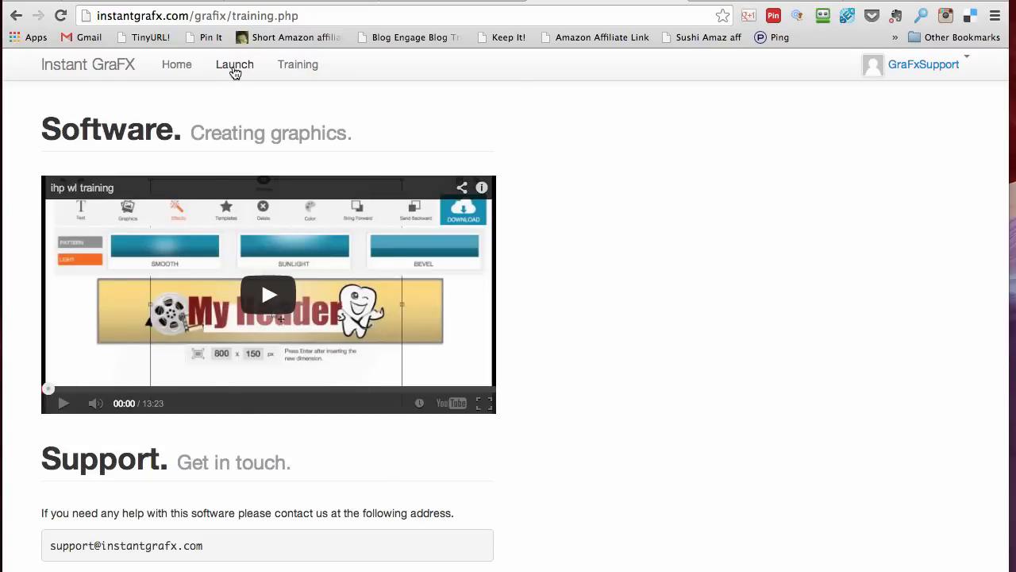
- Launch the editor, add a YOUR STUFF title, colour it blue and drag it right
click(234, 64)
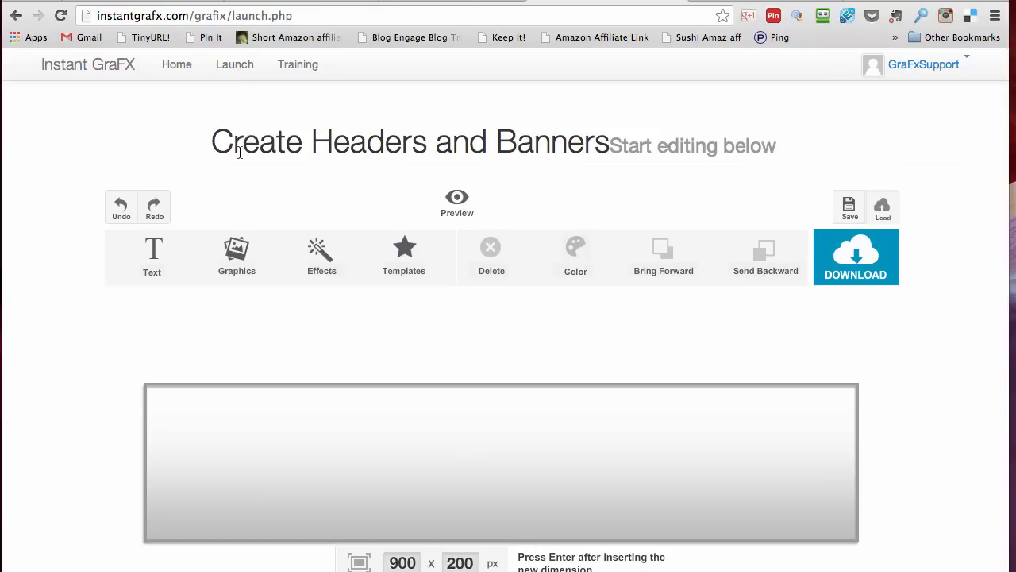
mouse_move(197, 173)
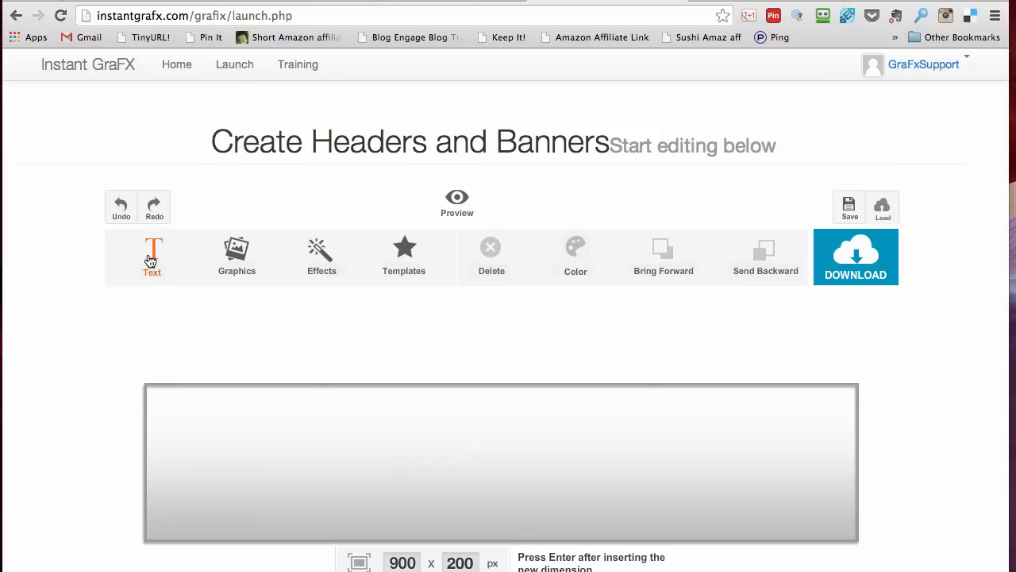
click(151, 254)
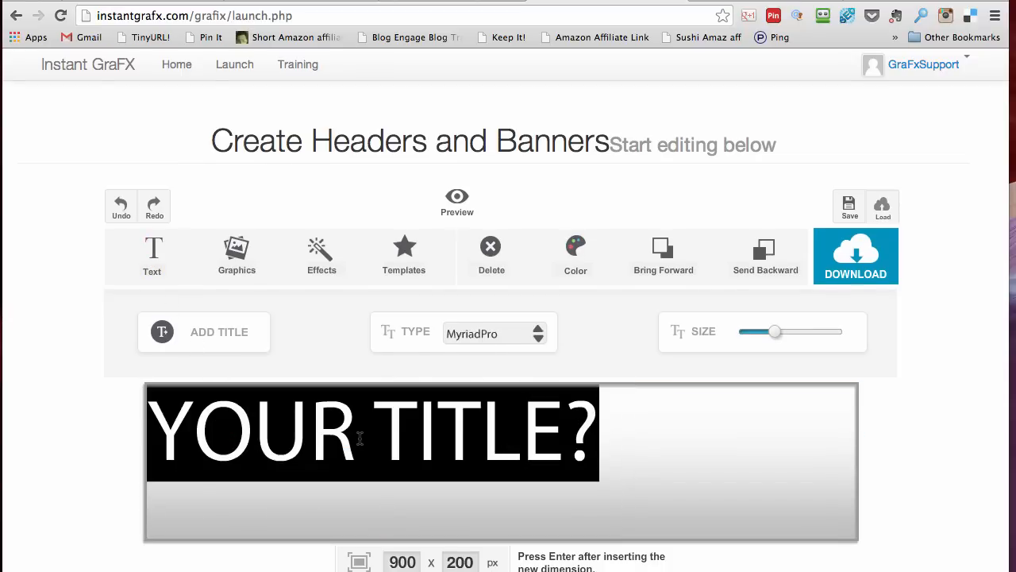
mouse_move(427, 364)
text(STUFF)
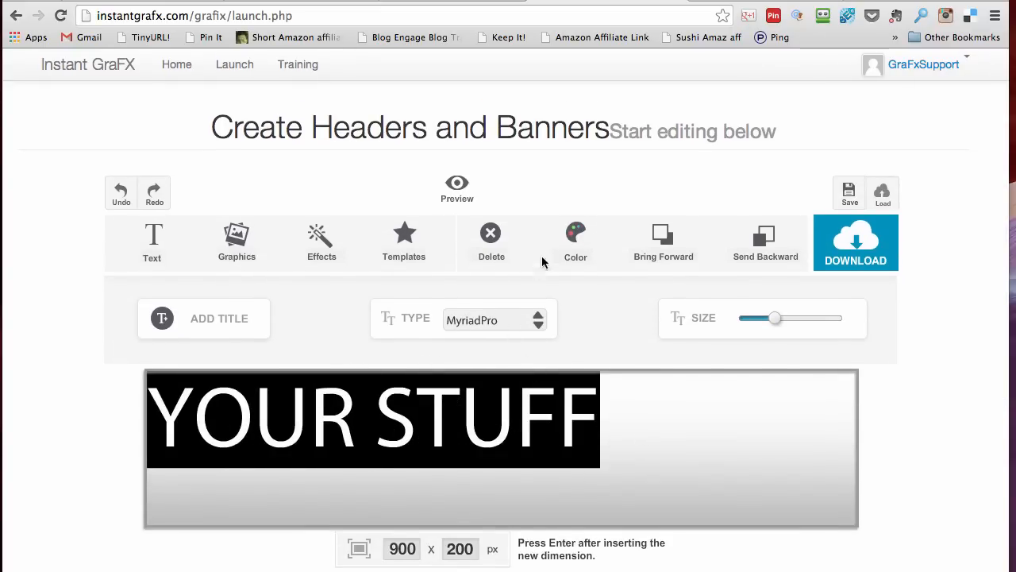
click(576, 242)
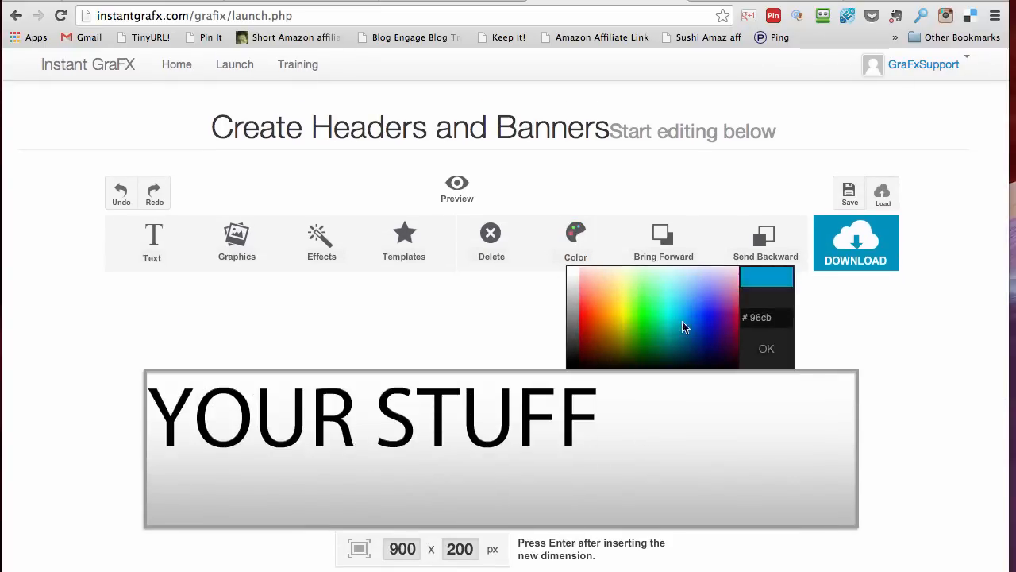
click(767, 348)
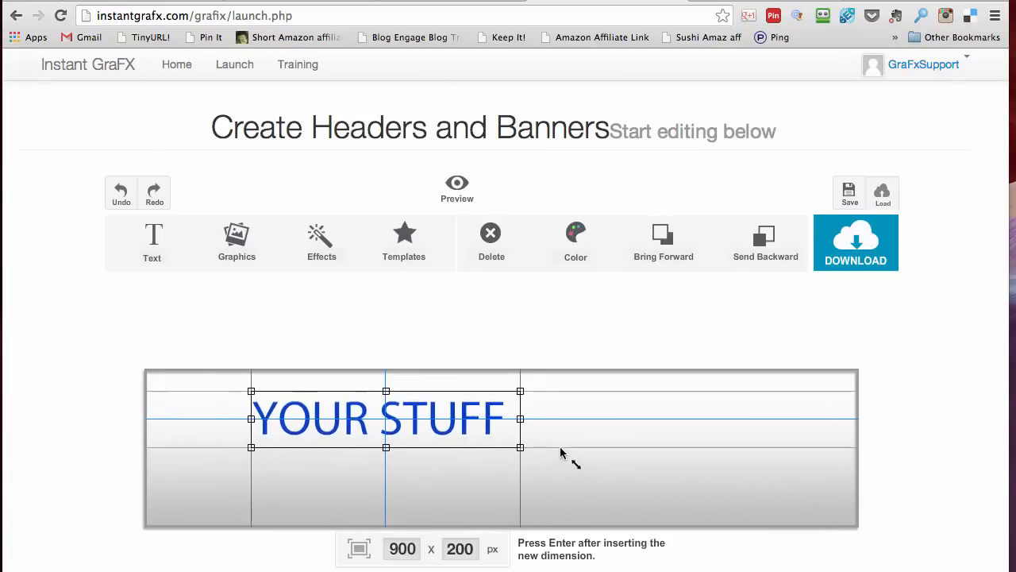
drag(386, 418, 698, 451)
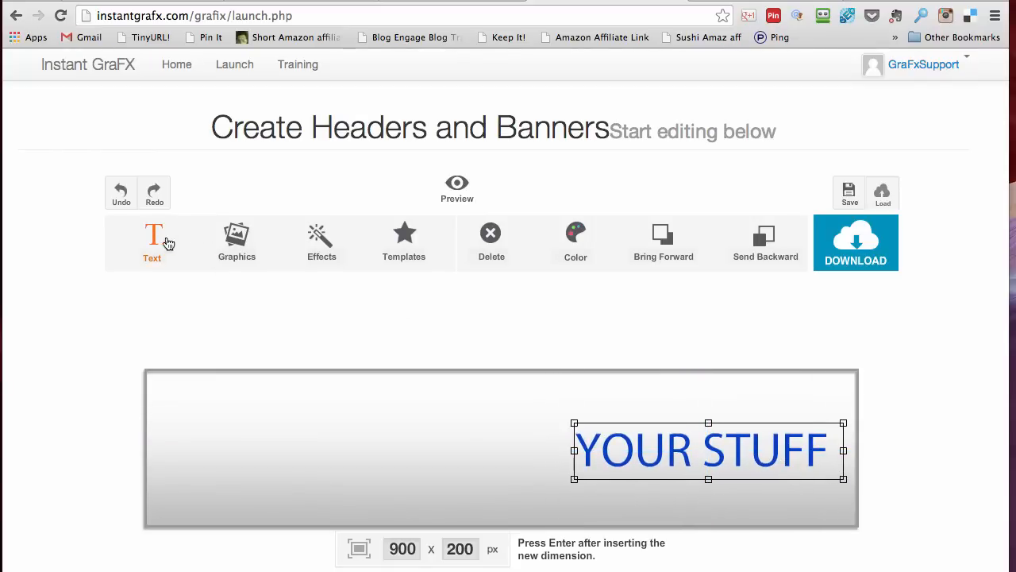
- Shrink the YOUR STUFF title slightly with the Size slider, then show the graphics library
click(237, 239)
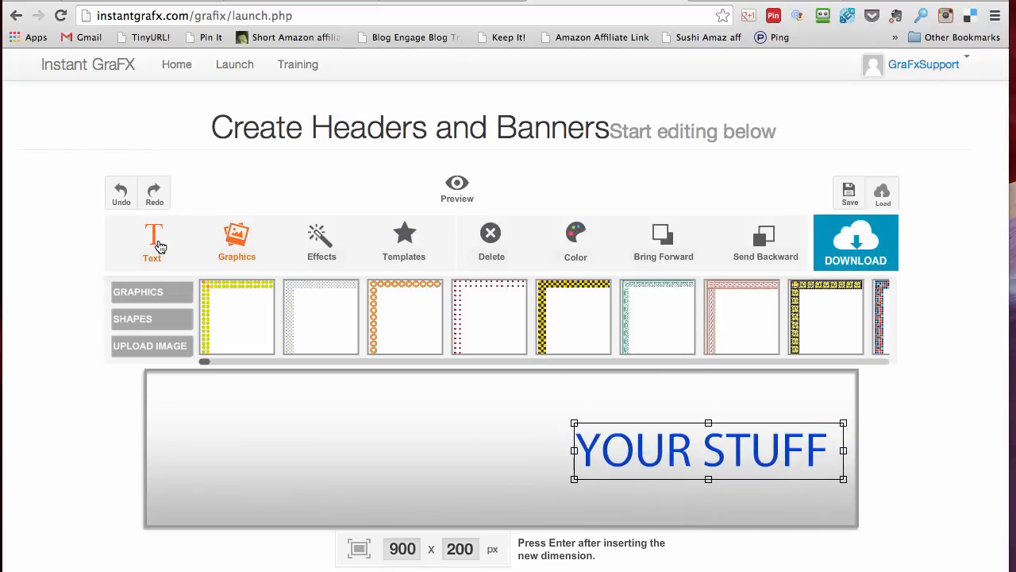
click(152, 242)
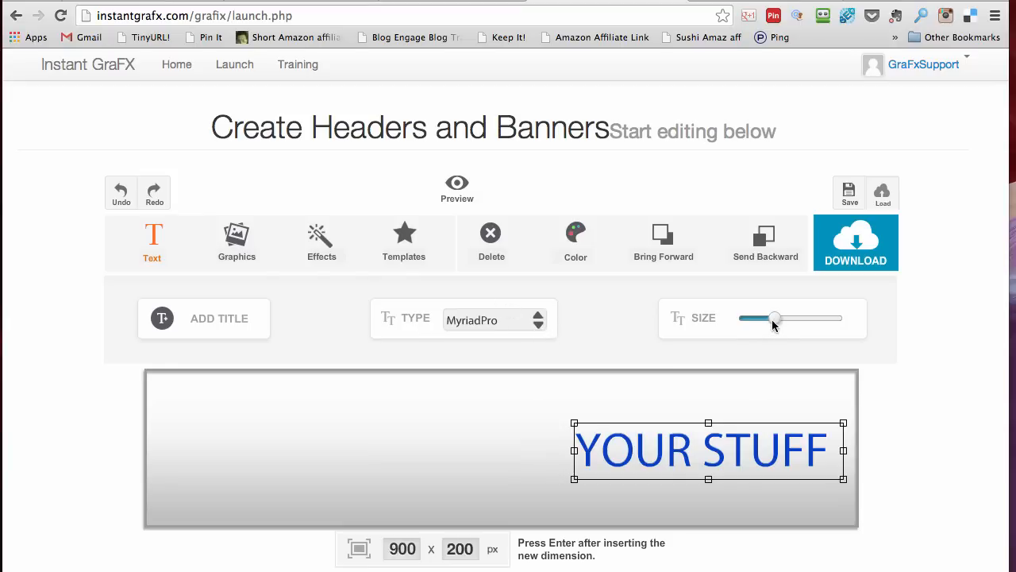
drag(774, 318, 765, 318)
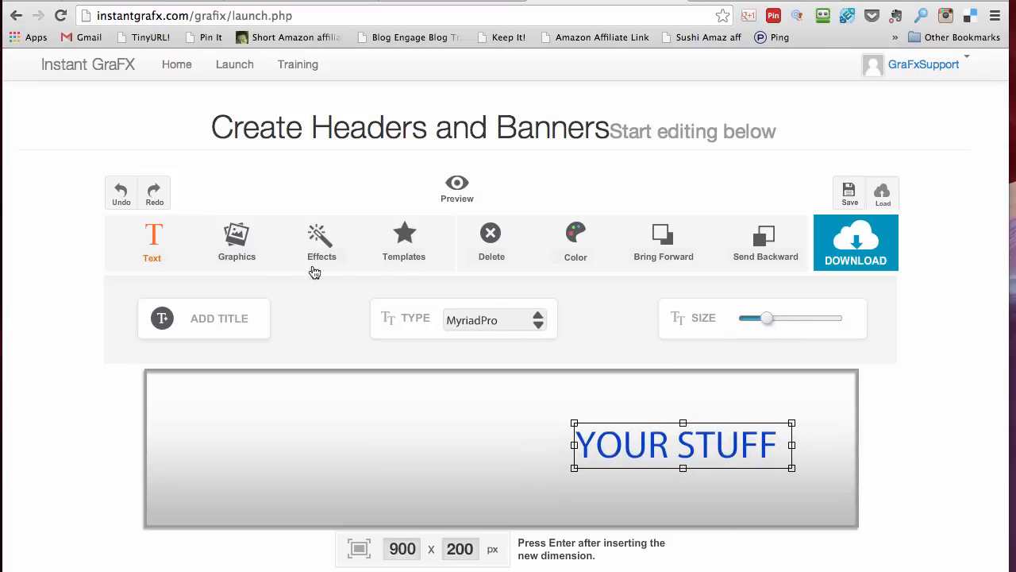
click(237, 242)
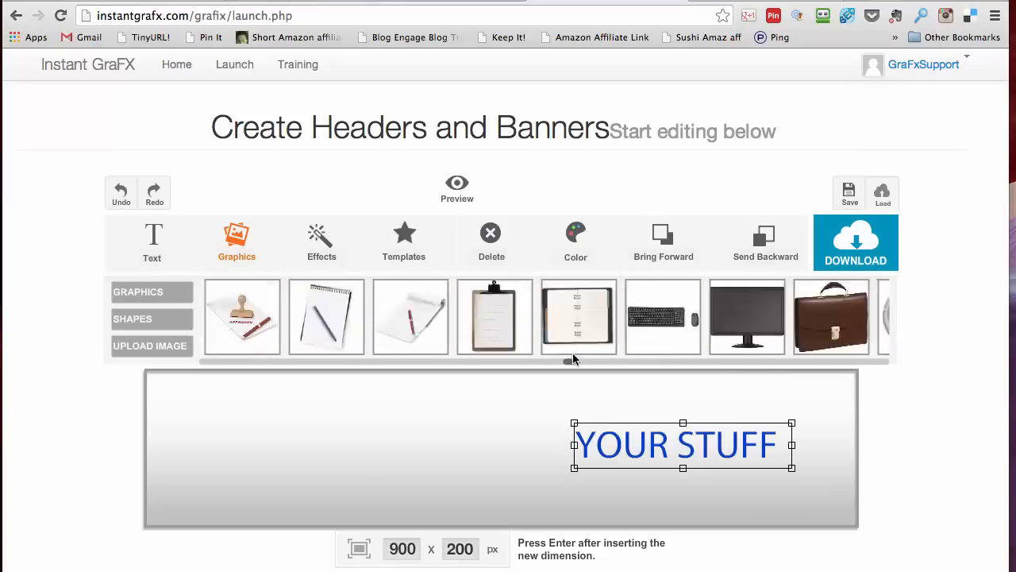
- Cancel an image upload and add the money bag clip-art to the banner's left
click(132, 319)
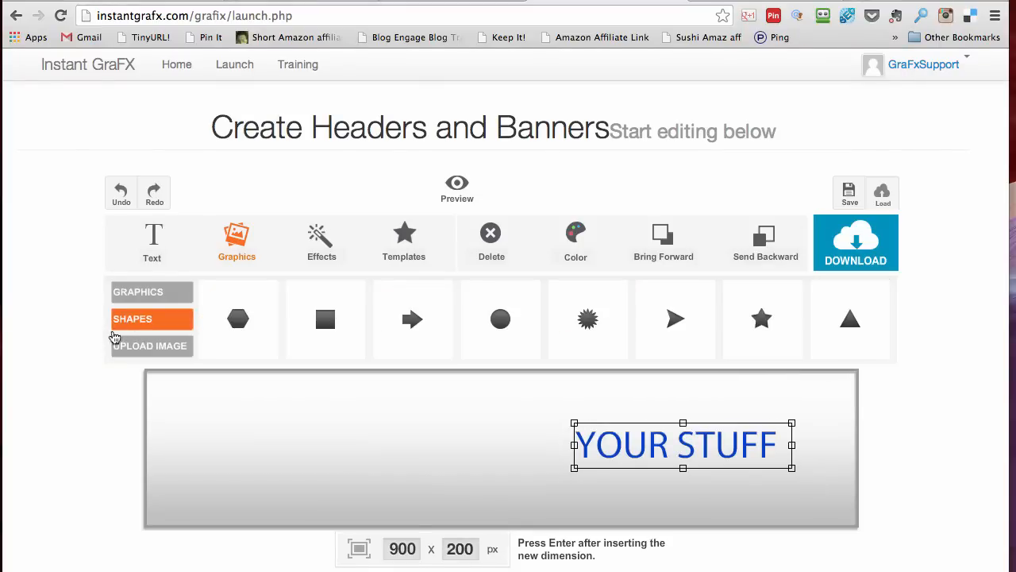
click(150, 345)
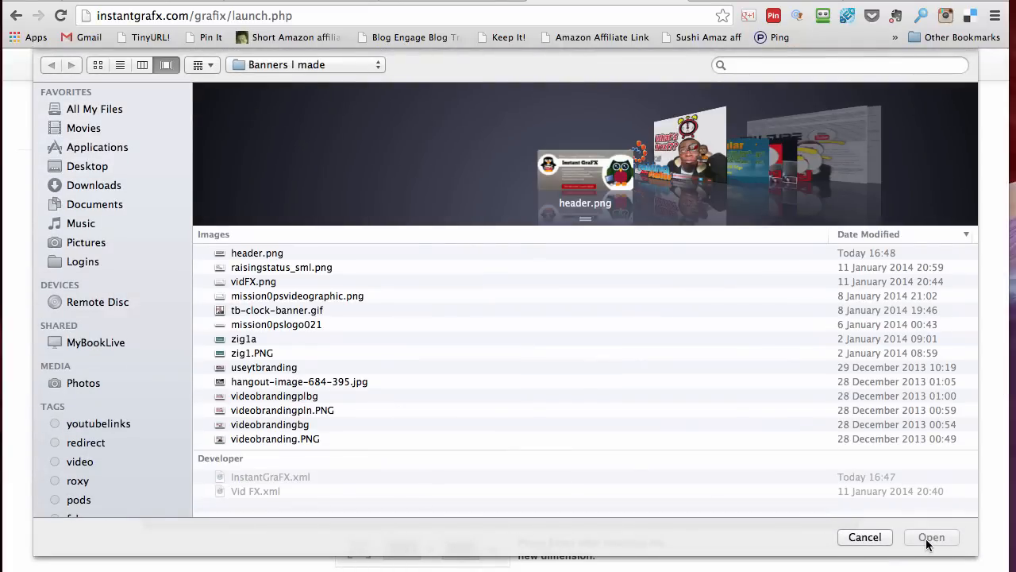
click(932, 537)
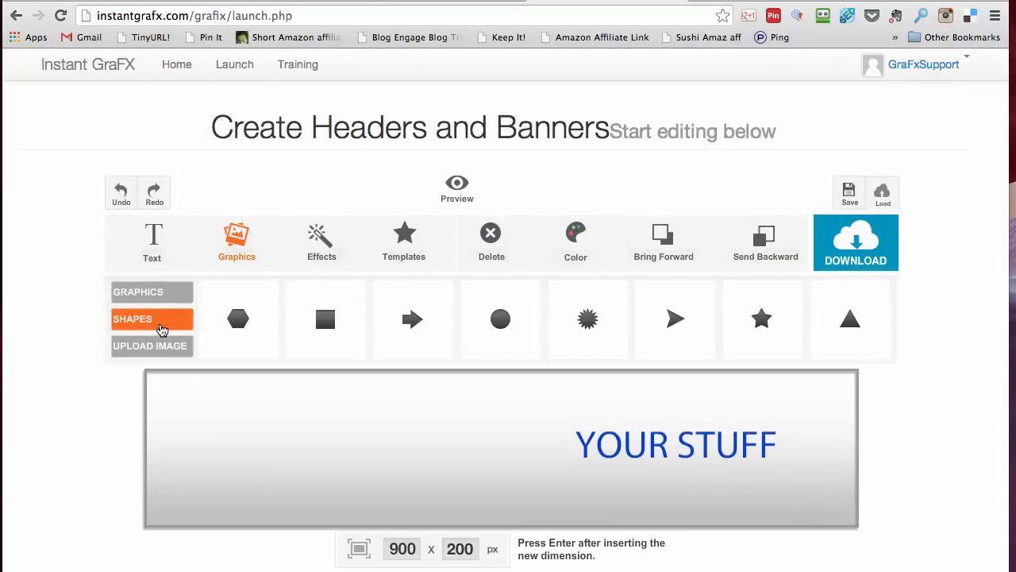
click(137, 291)
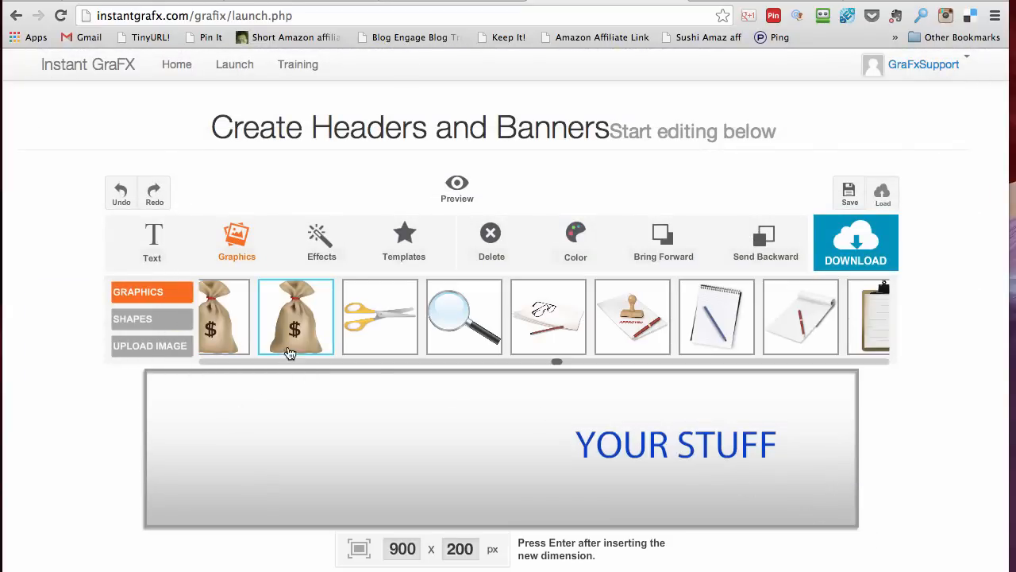
click(296, 316)
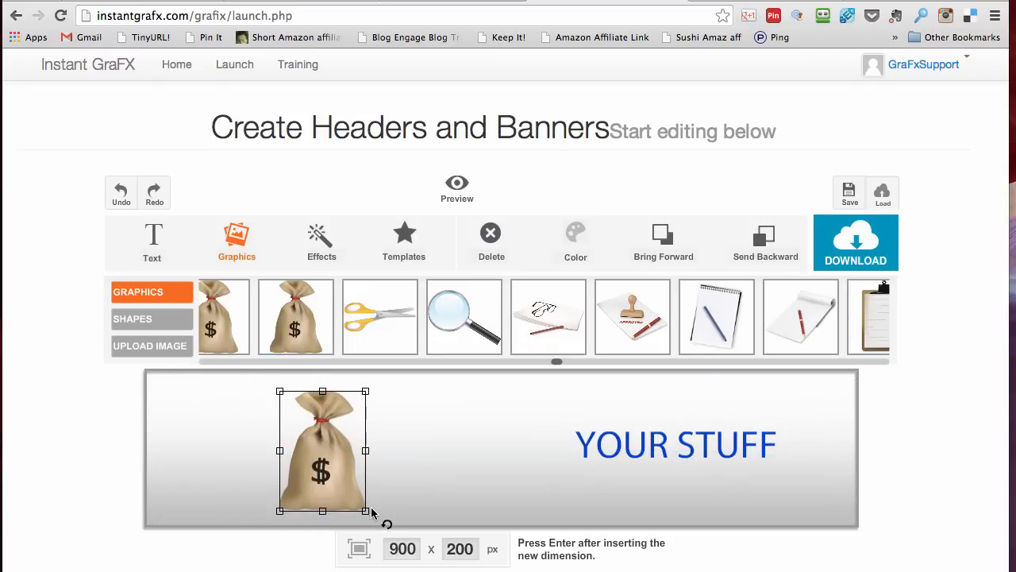
click(322, 242)
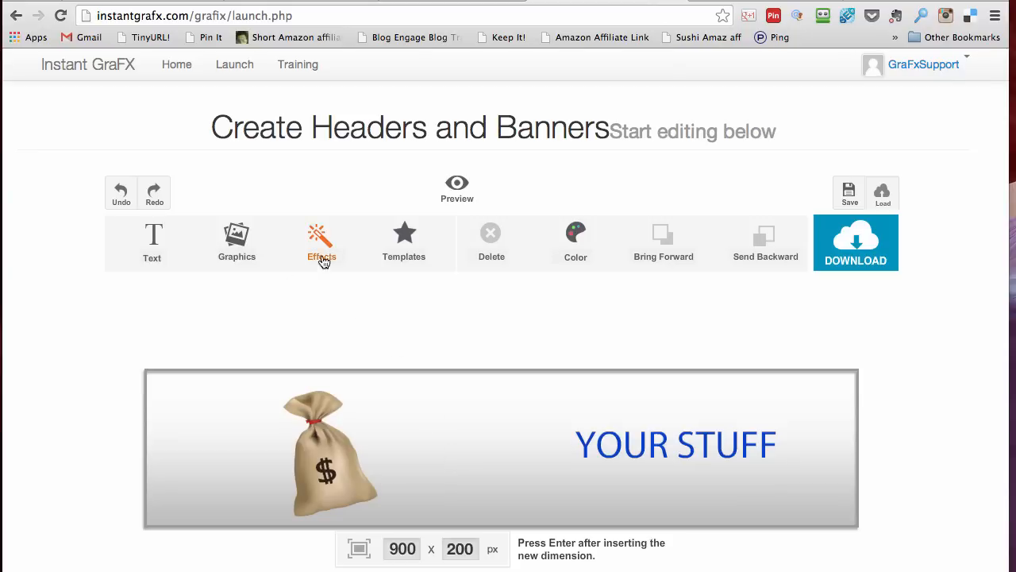
- Add the speaker-with-music-note graphic and place a larger copy beside the money bag
click(236, 241)
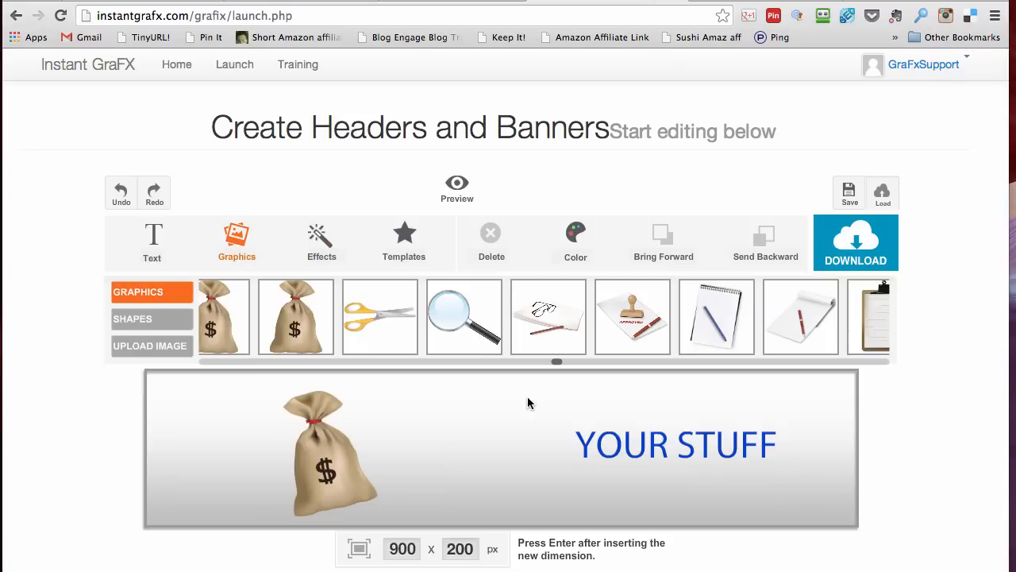
scroll(right, 3)
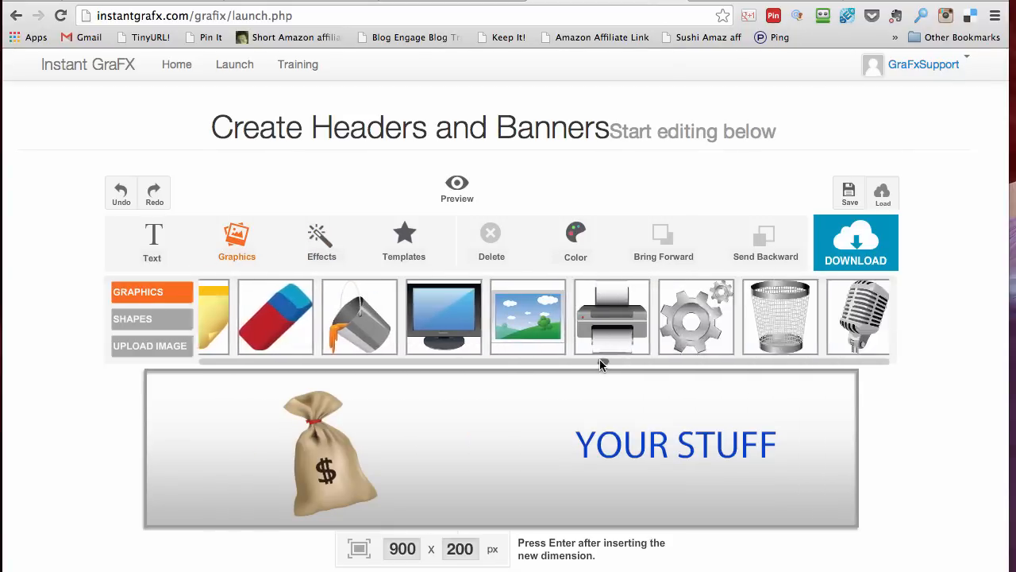
scroll(right, 3)
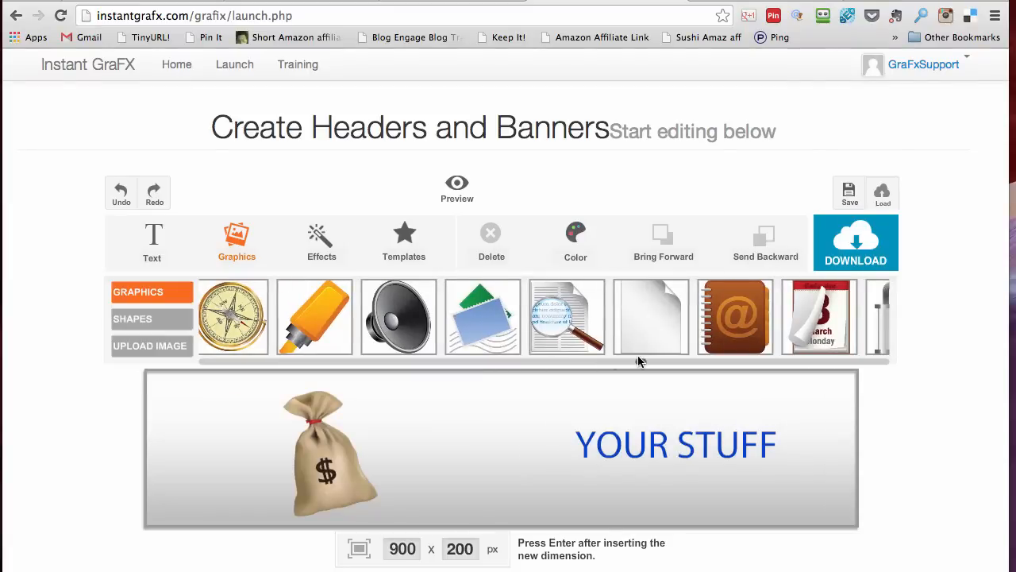
scroll(right, 3)
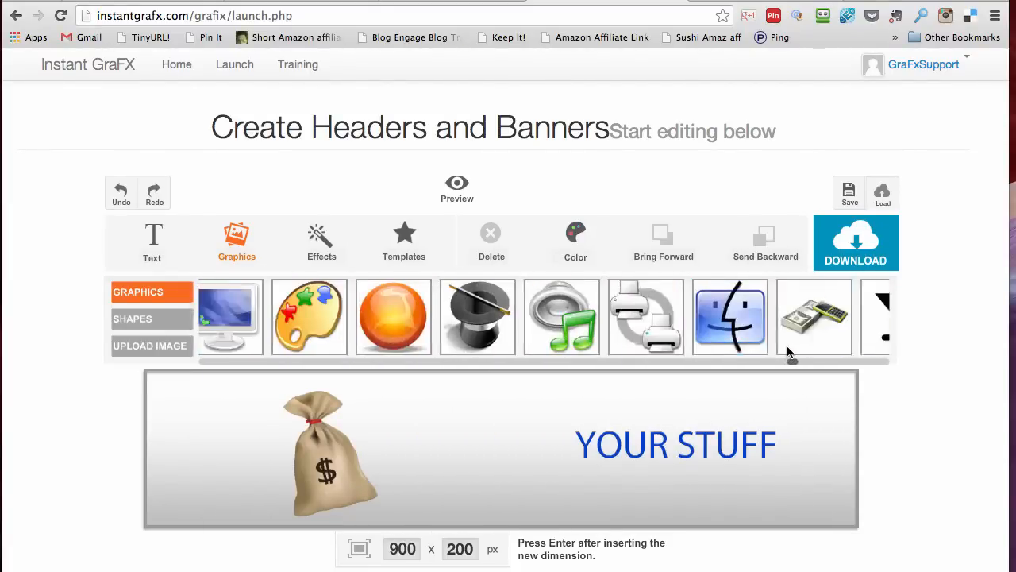
click(560, 316)
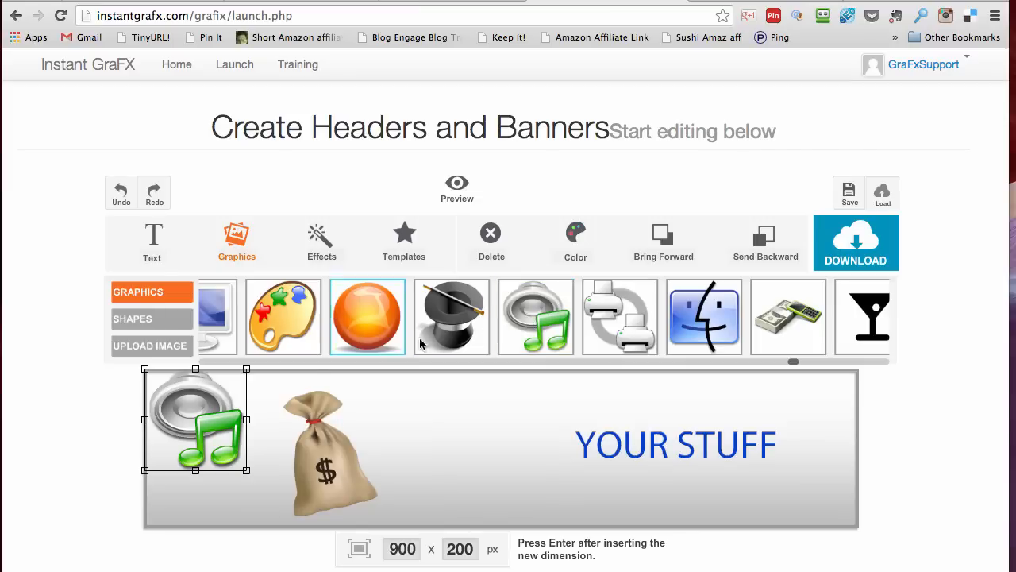
drag(196, 420, 447, 453)
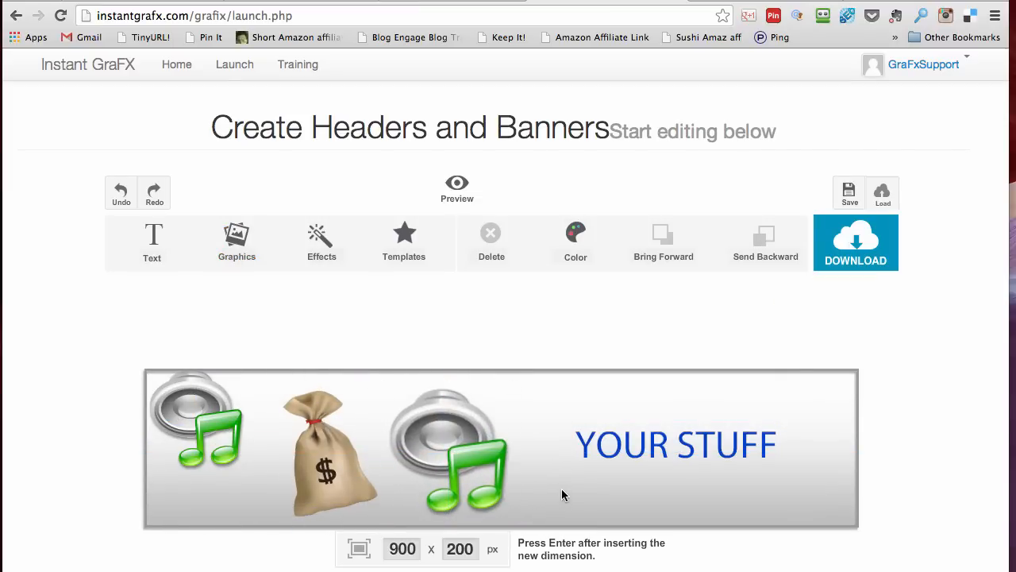
- Move the money bag over the speaker, bring it forward, and select YOUR STUFF
click(326, 449)
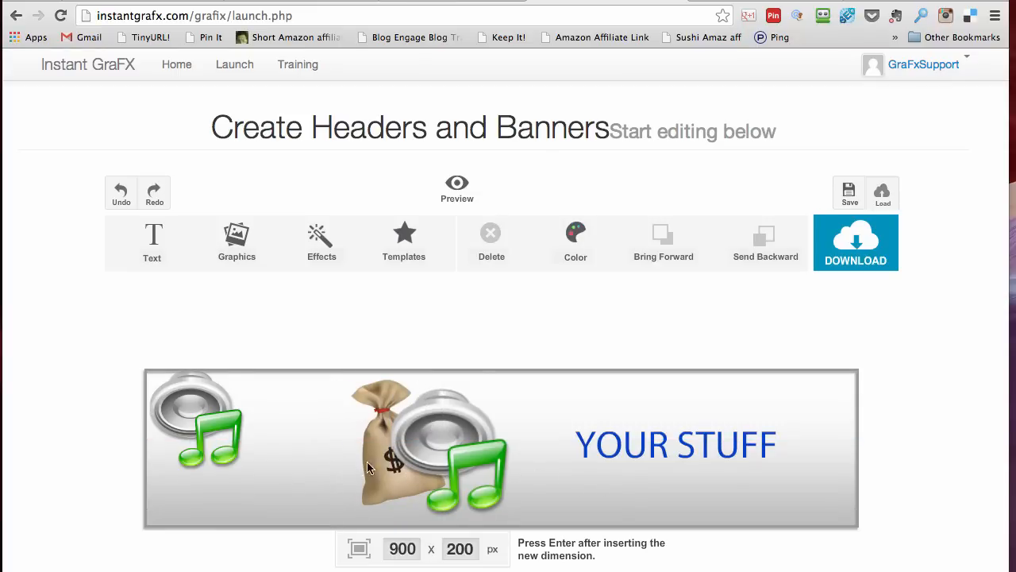
click(381, 444)
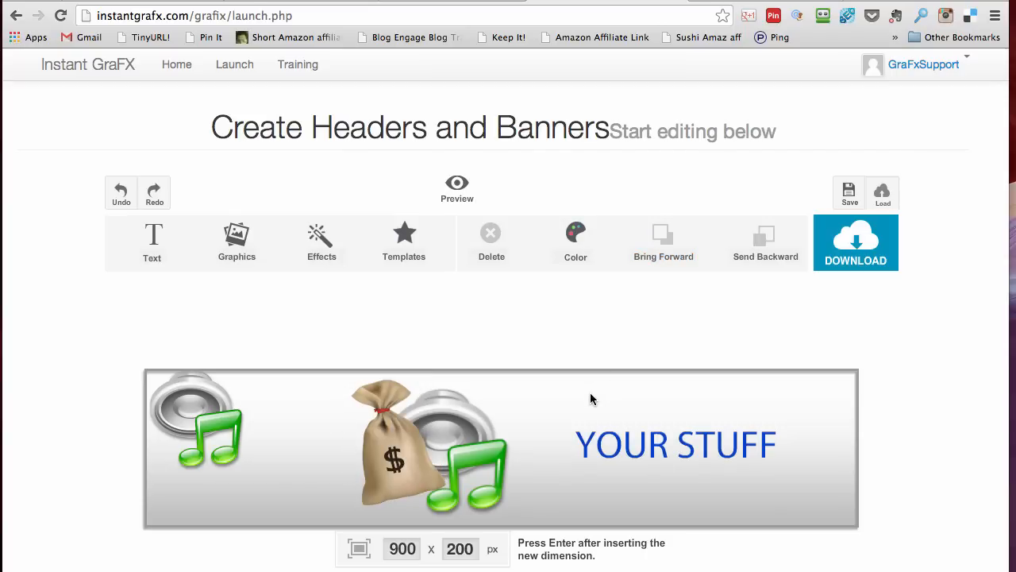
click(675, 445)
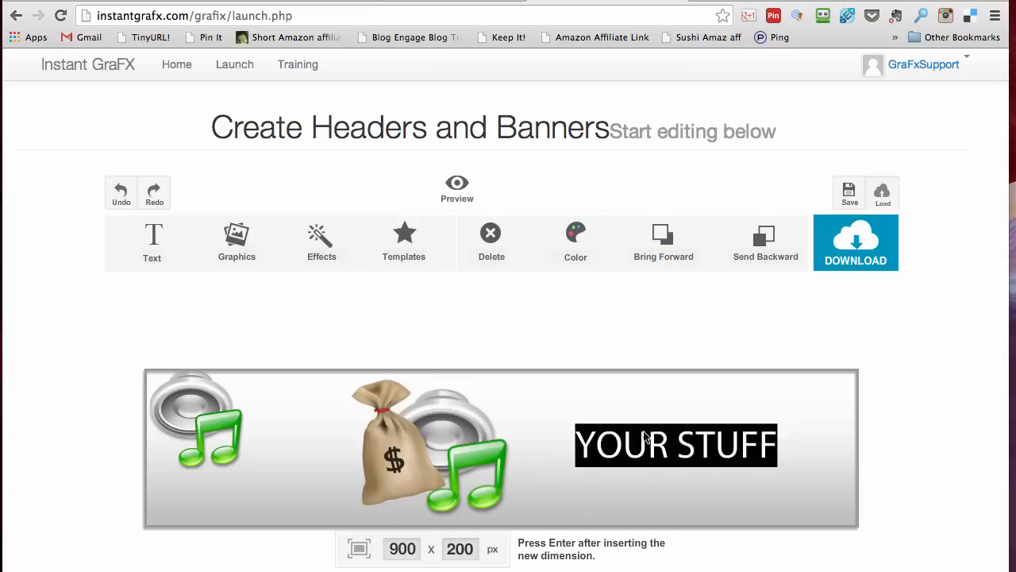
mouse_move(413, 279)
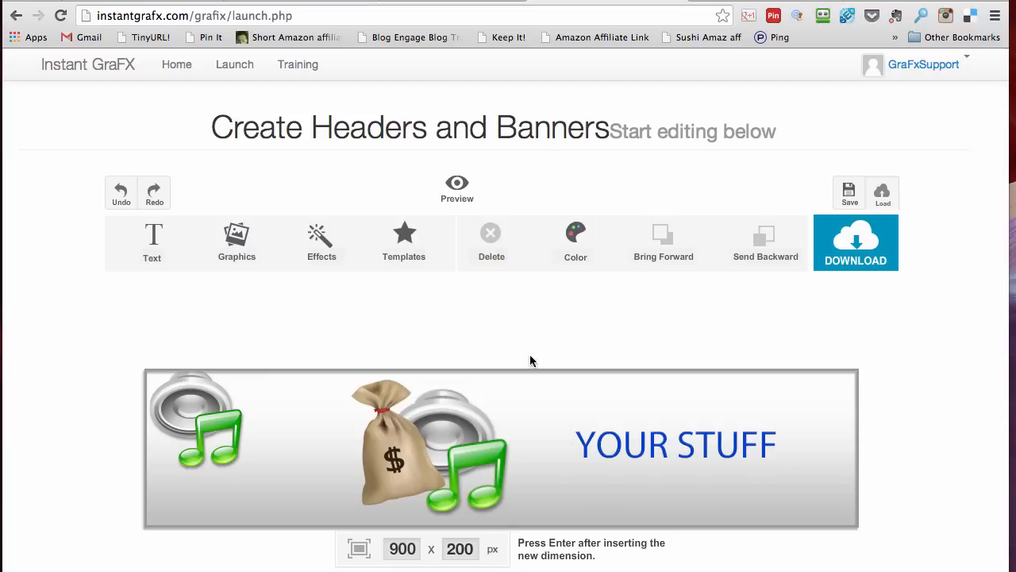
mouse_move(404, 238)
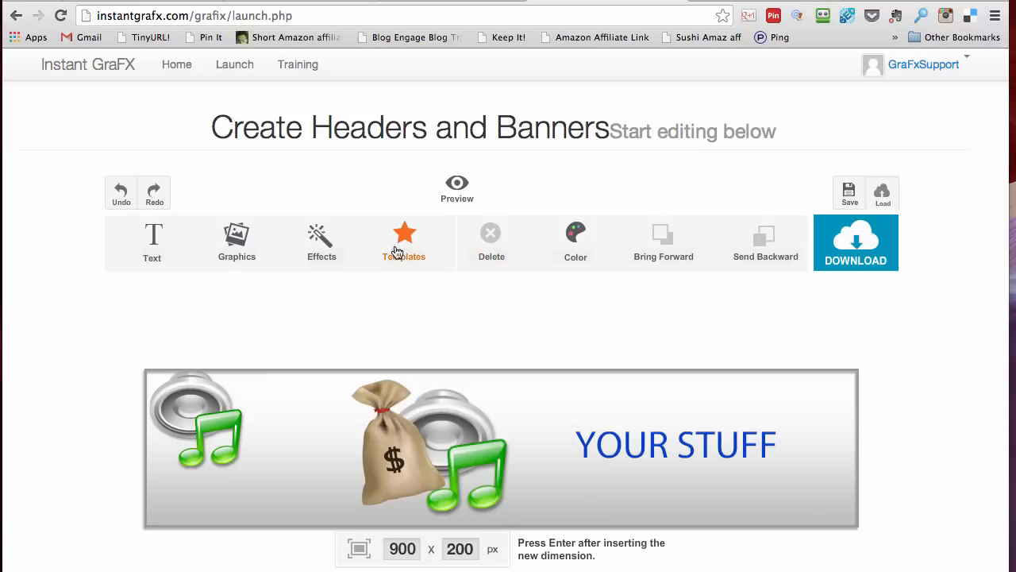
- Load the red weight-loss free report template and select its SIGN UP! button
click(404, 242)
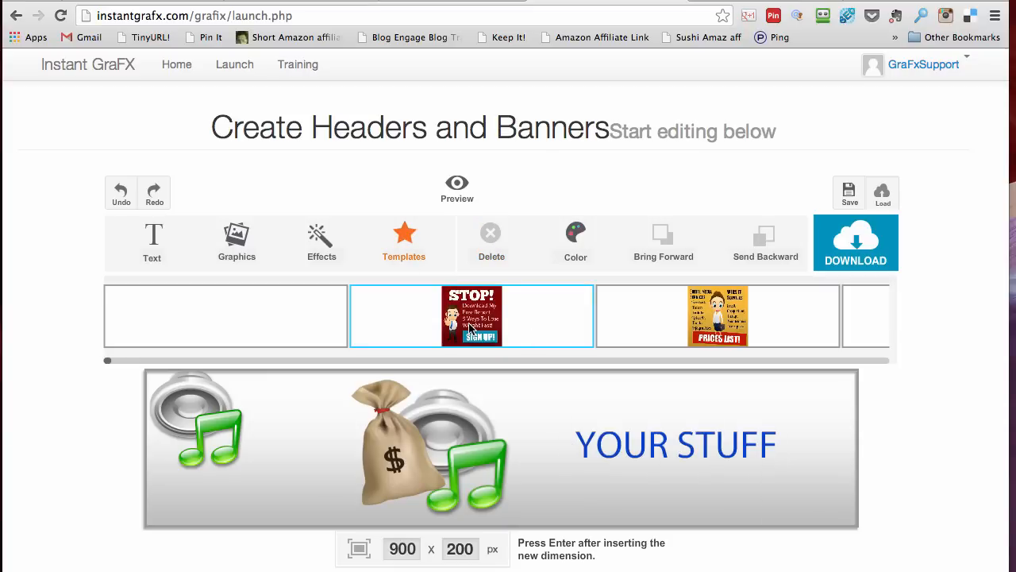
click(472, 315)
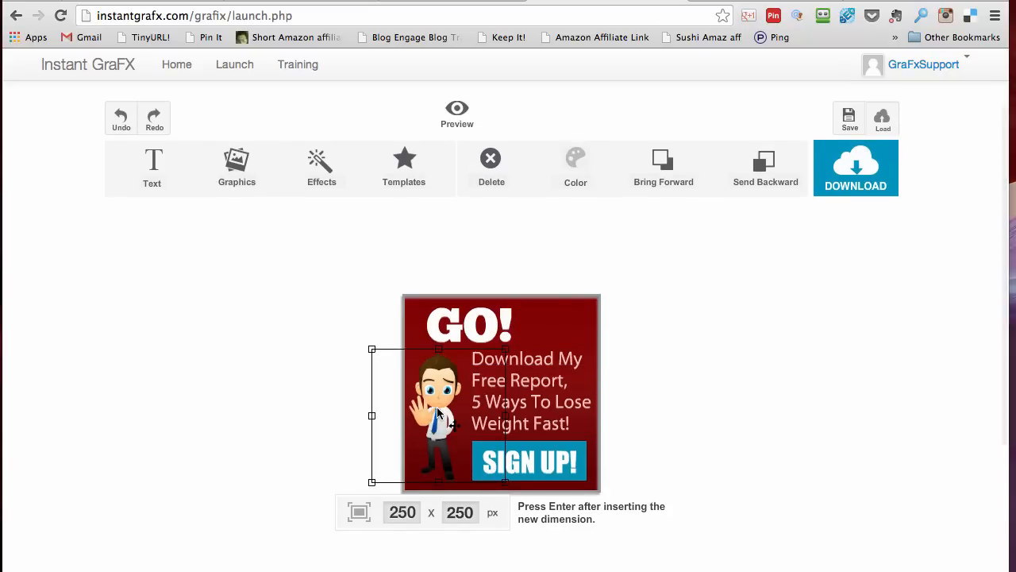
mouse_move(552, 465)
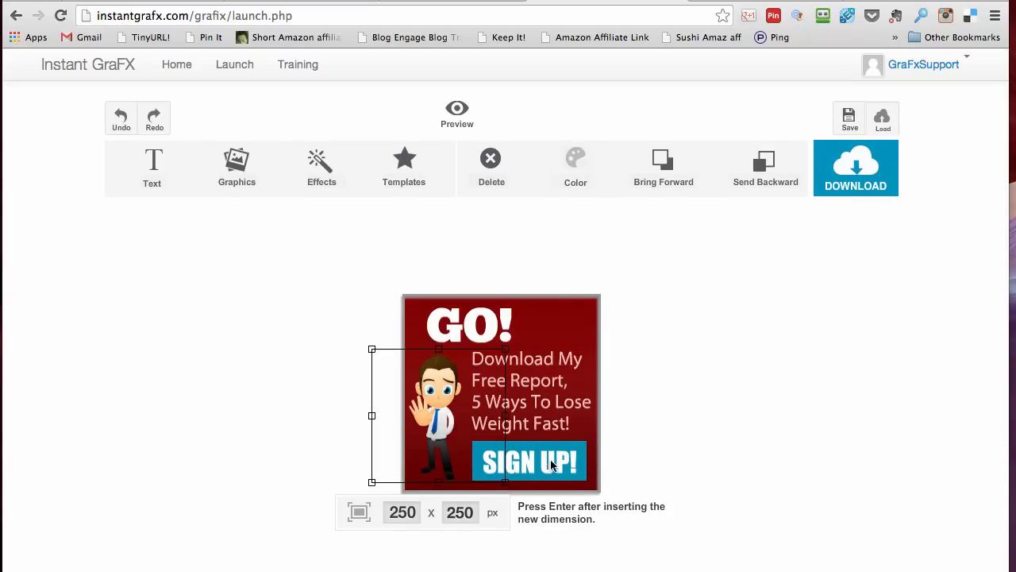
click(575, 163)
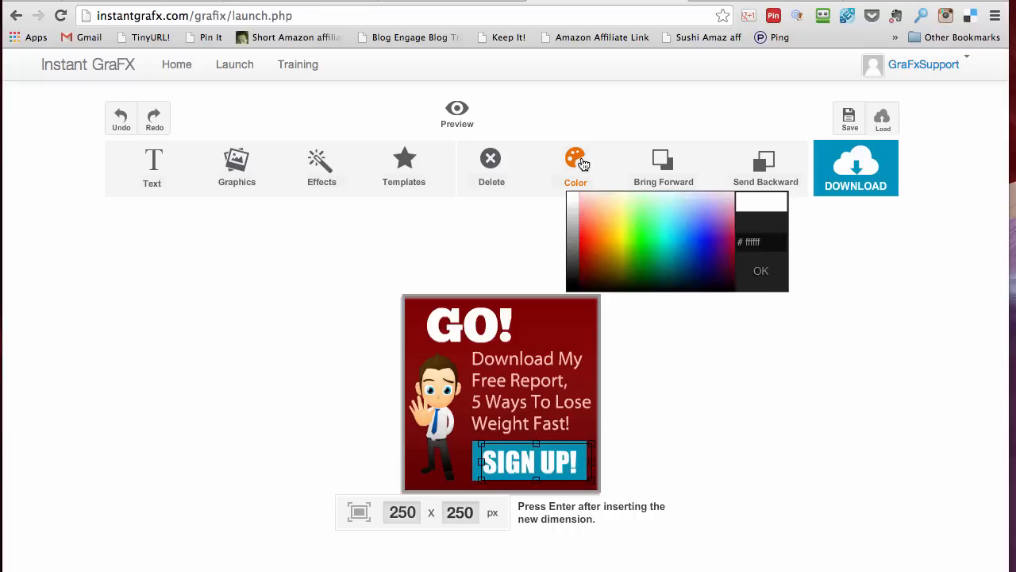
click(760, 271)
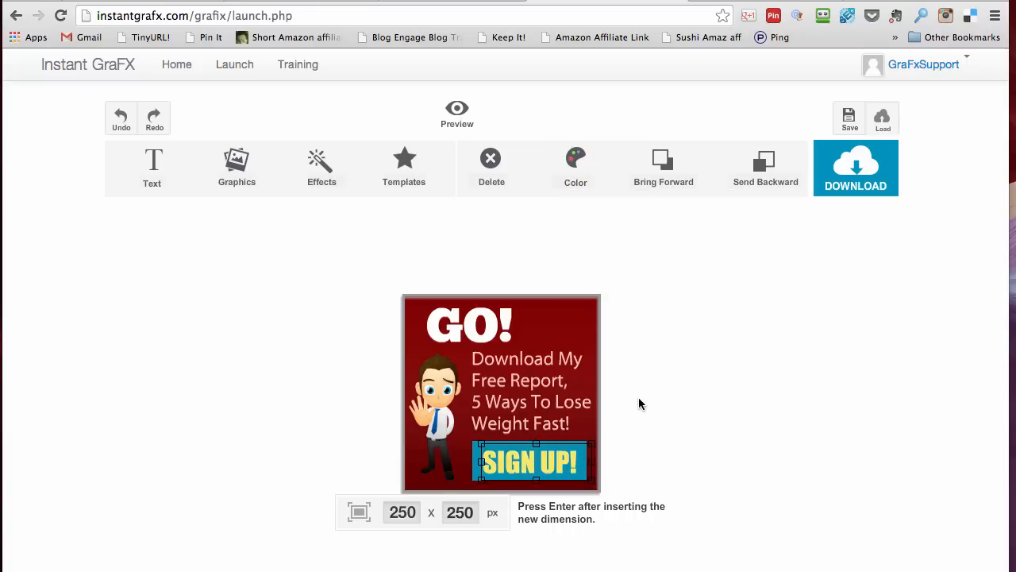
- Scroll through the list of ready-made templates again
click(403, 167)
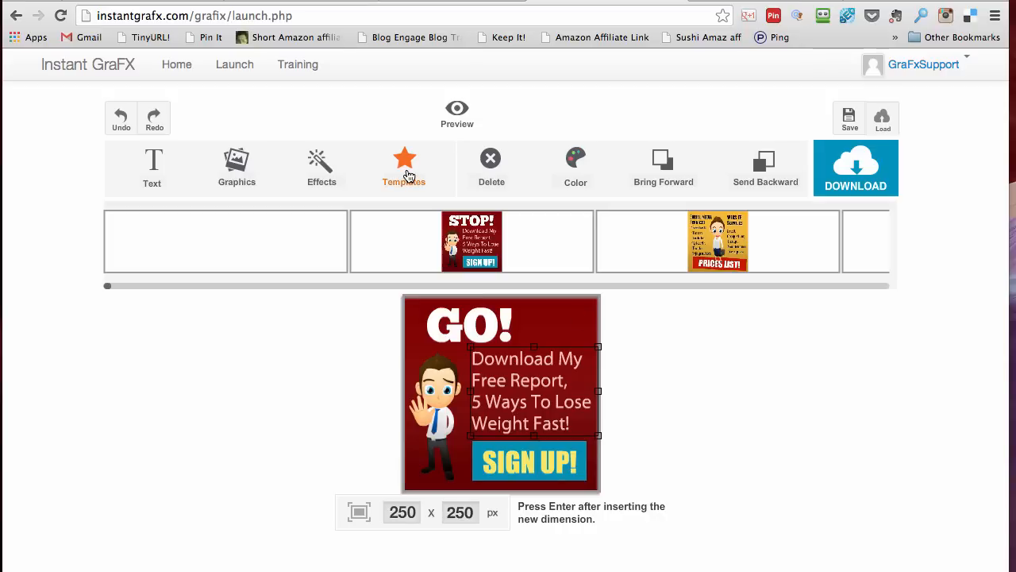
mouse_move(118, 288)
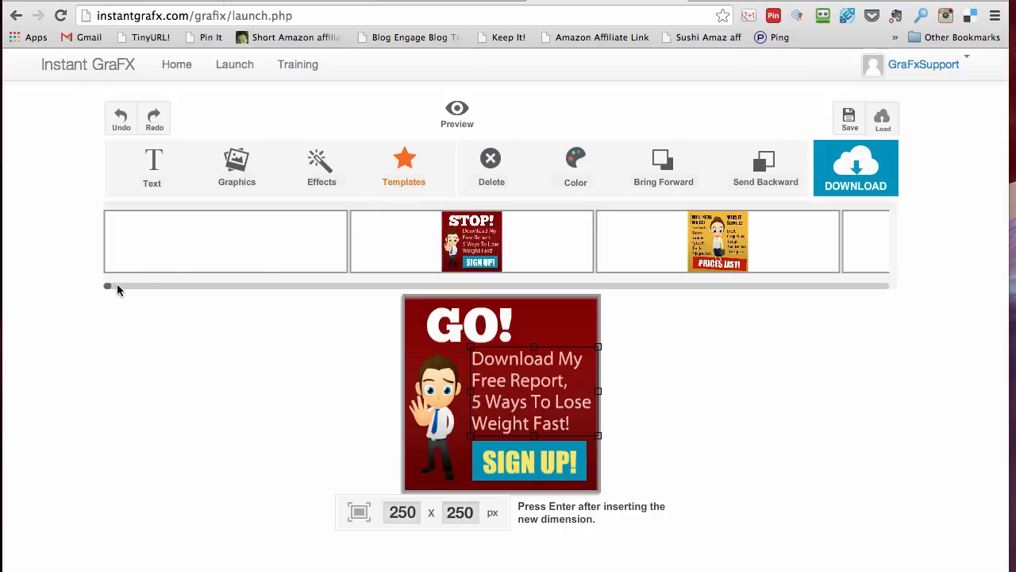
drag(108, 286, 167, 286)
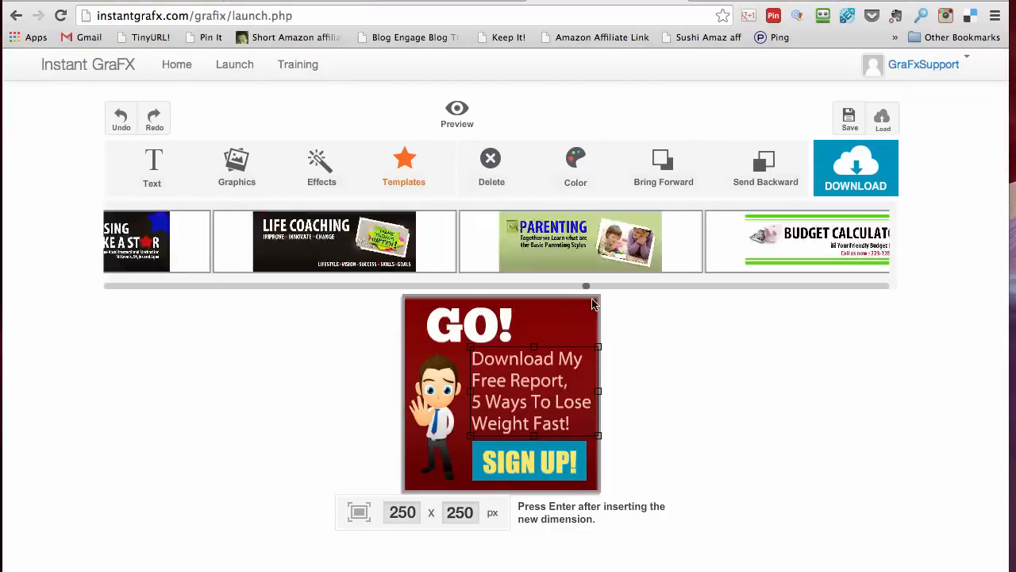
scroll(right, 3)
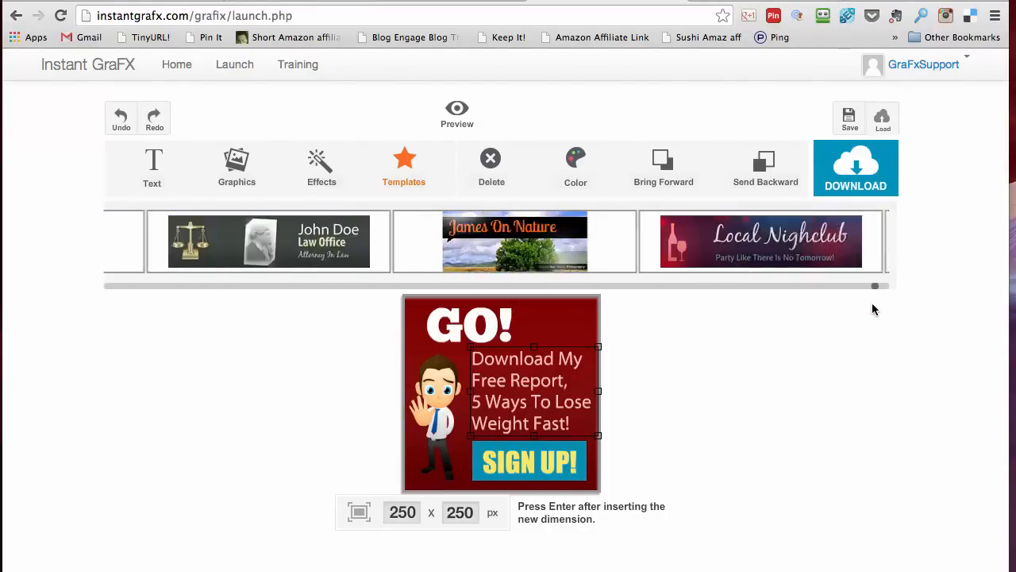
scroll(right, 3)
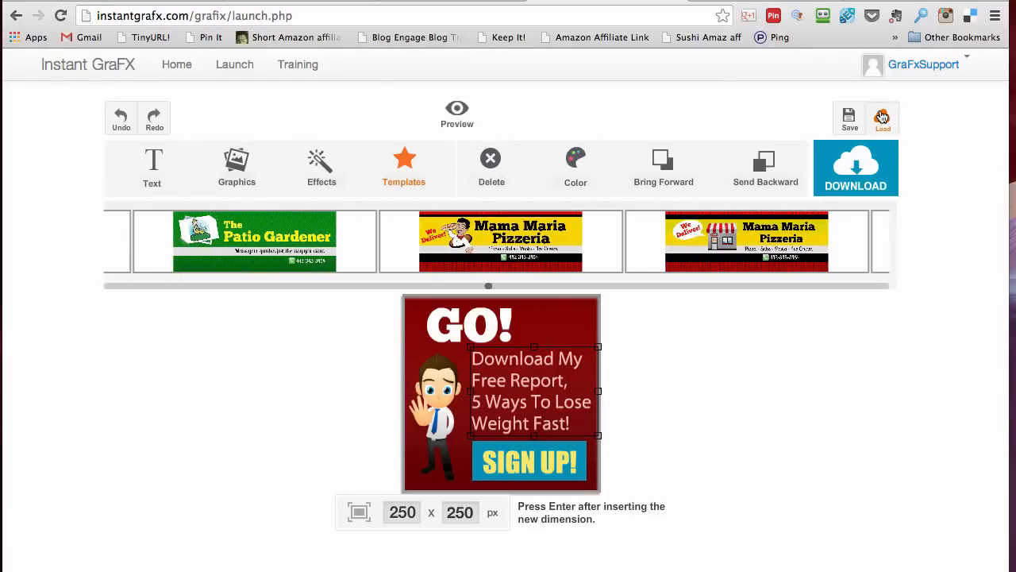
click(500, 241)
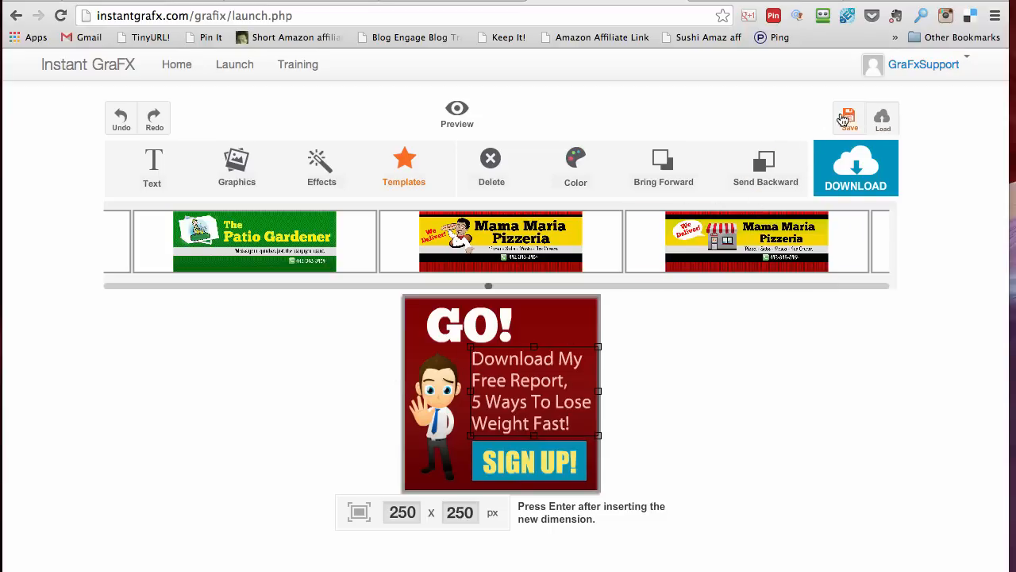
- Load InstantGraFX.xml from the Banners I made folder
click(849, 117)
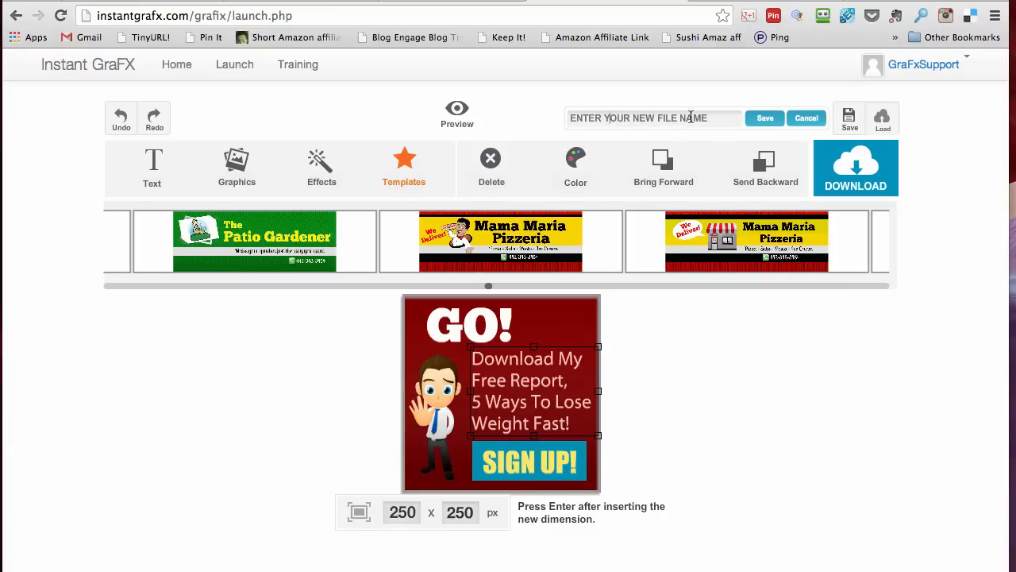
click(806, 117)
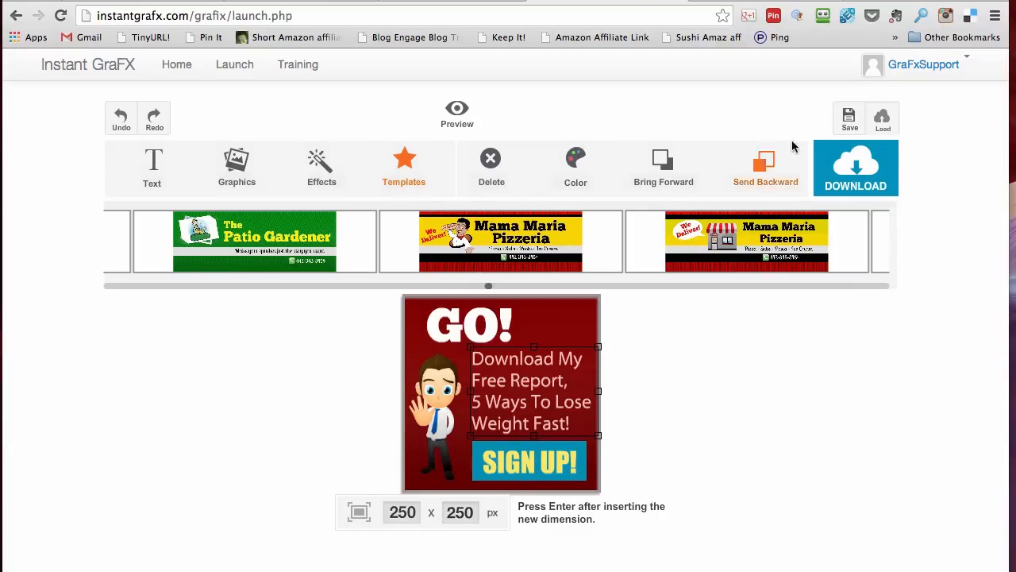
mouse_move(920, 160)
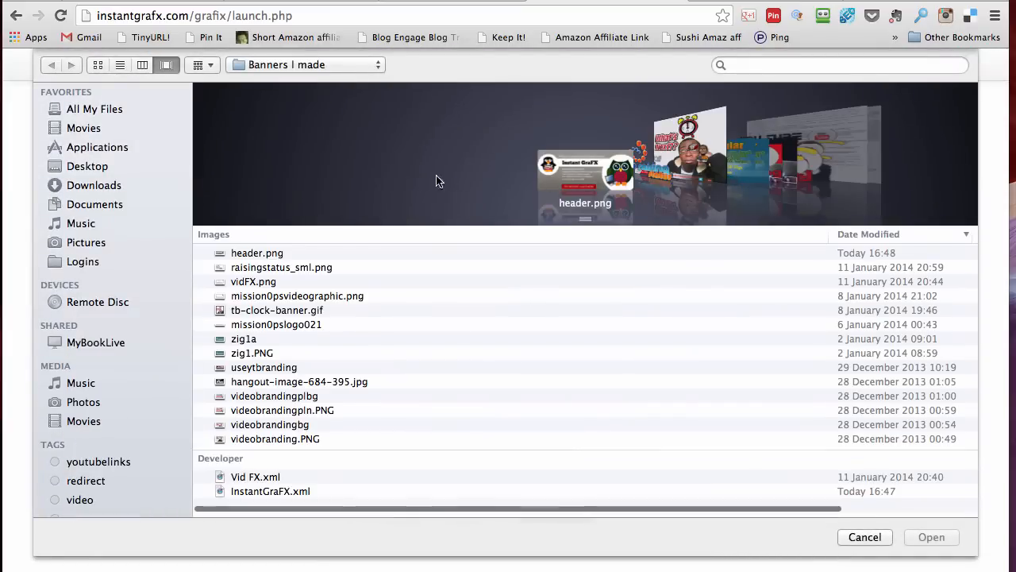
click(270, 491)
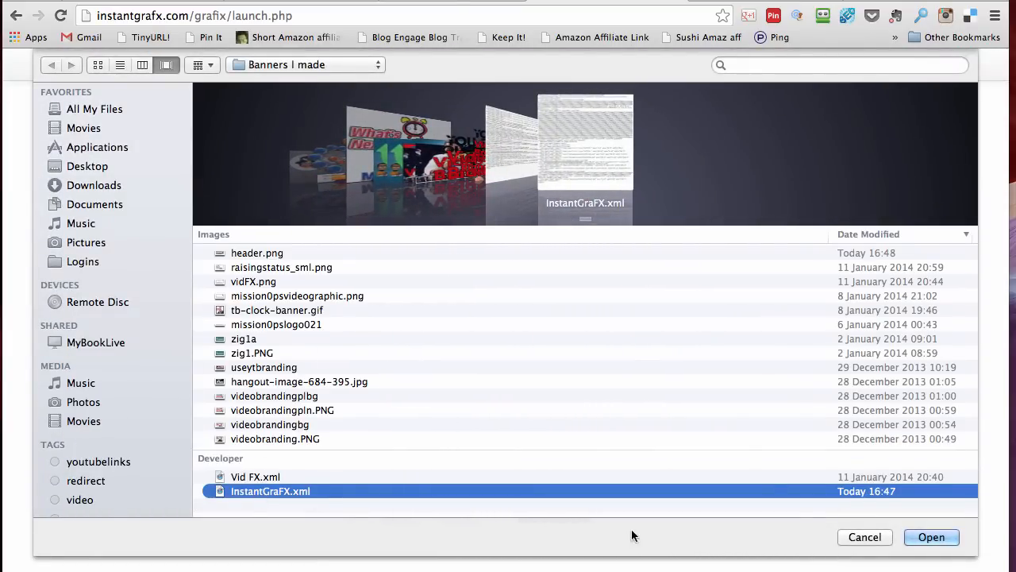
click(931, 537)
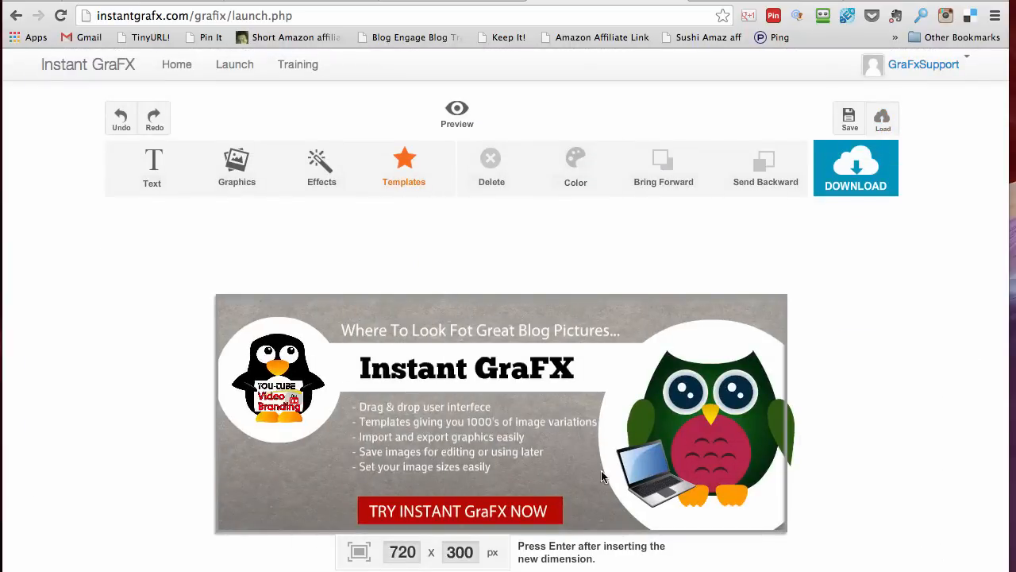
- Select and delete the owl graphic, then select the right-hand white circle
click(466, 368)
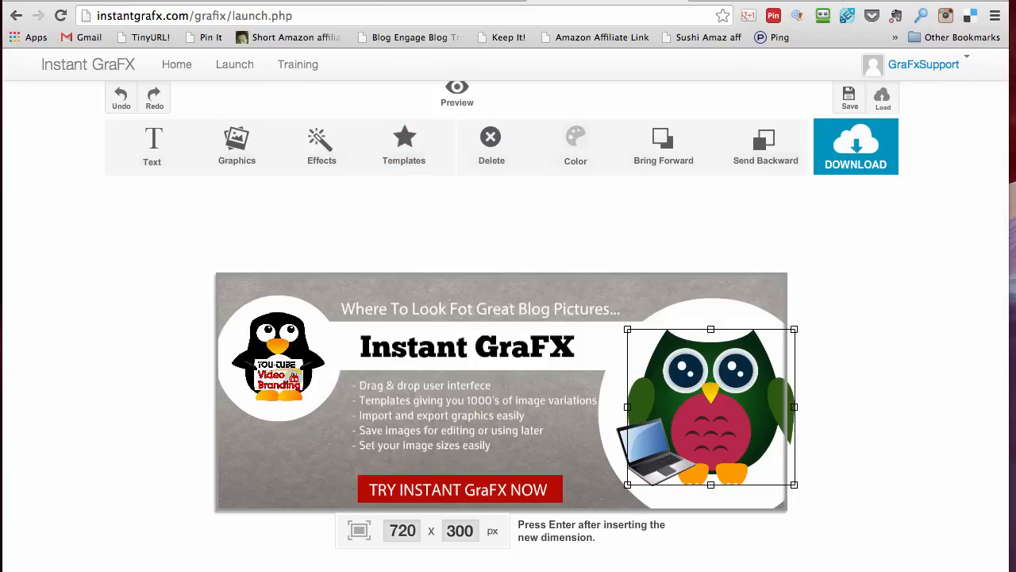
click(491, 143)
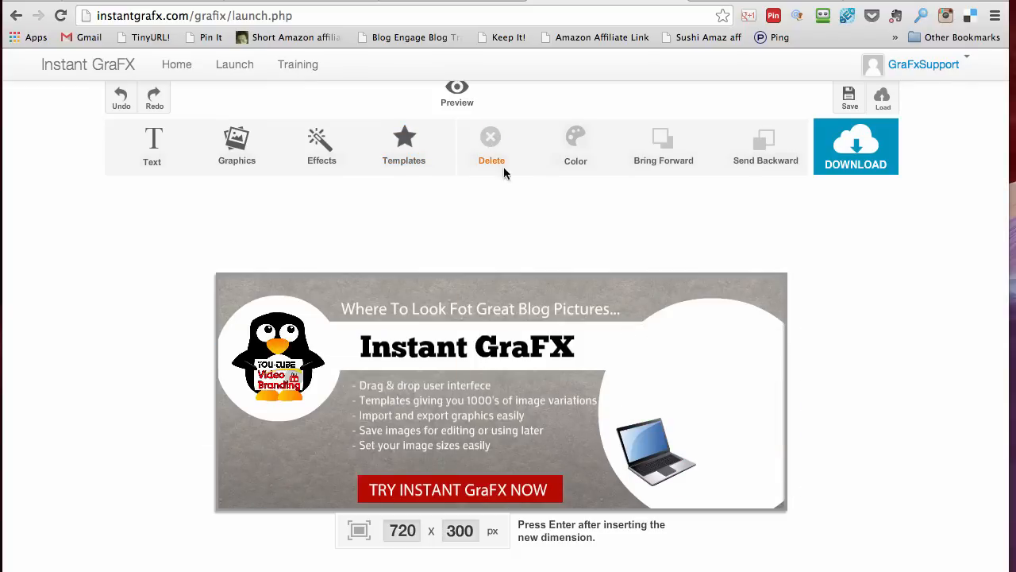
click(690, 397)
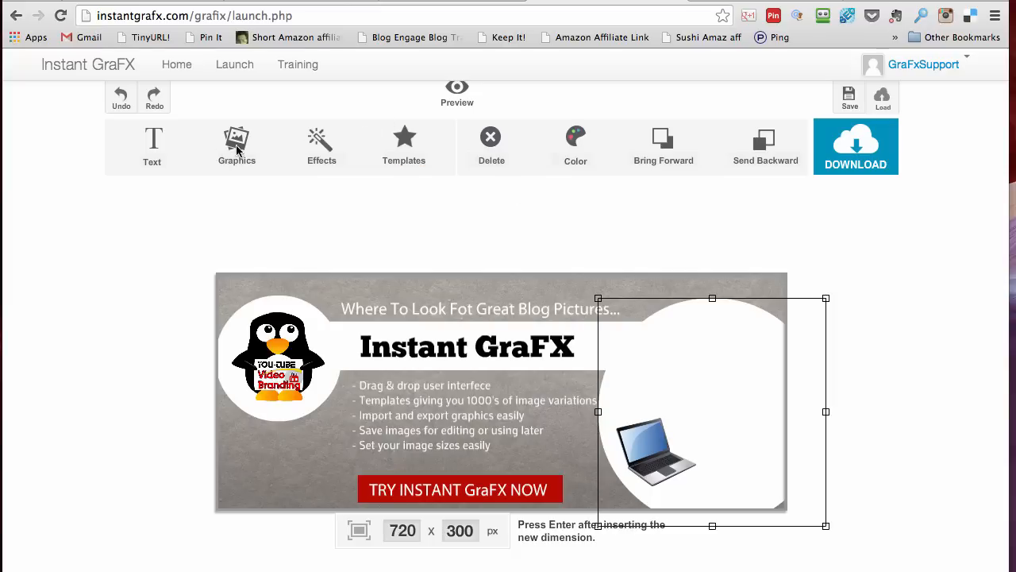
- Upload the man-with-laptop cartoon from the work folder onto the banner
click(237, 143)
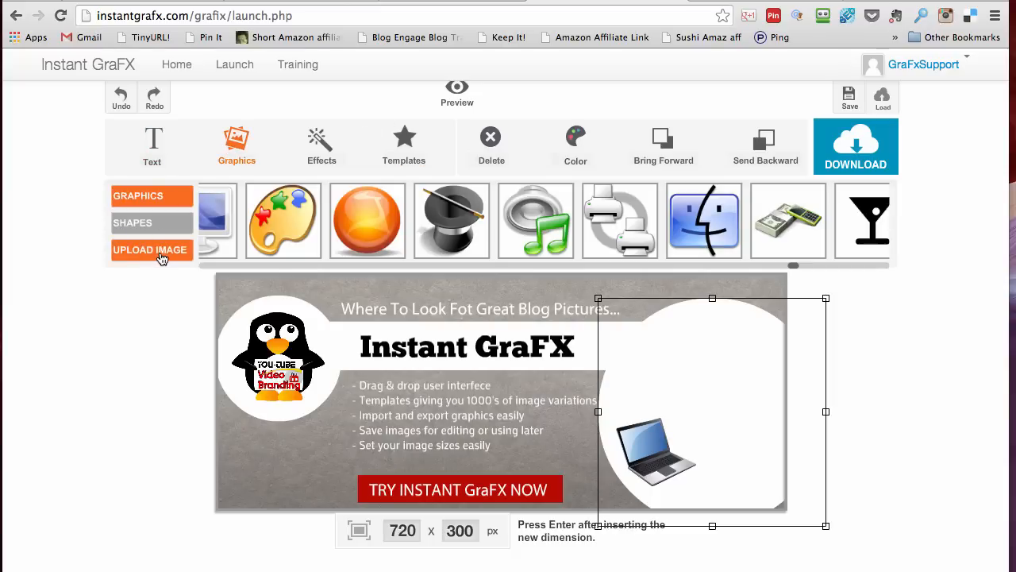
click(152, 249)
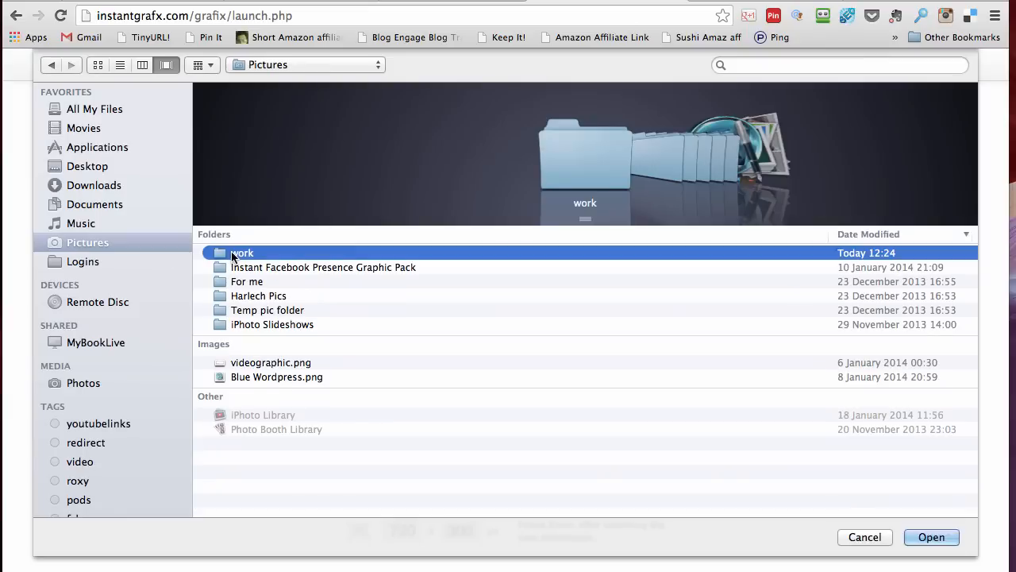
double_click(242, 252)
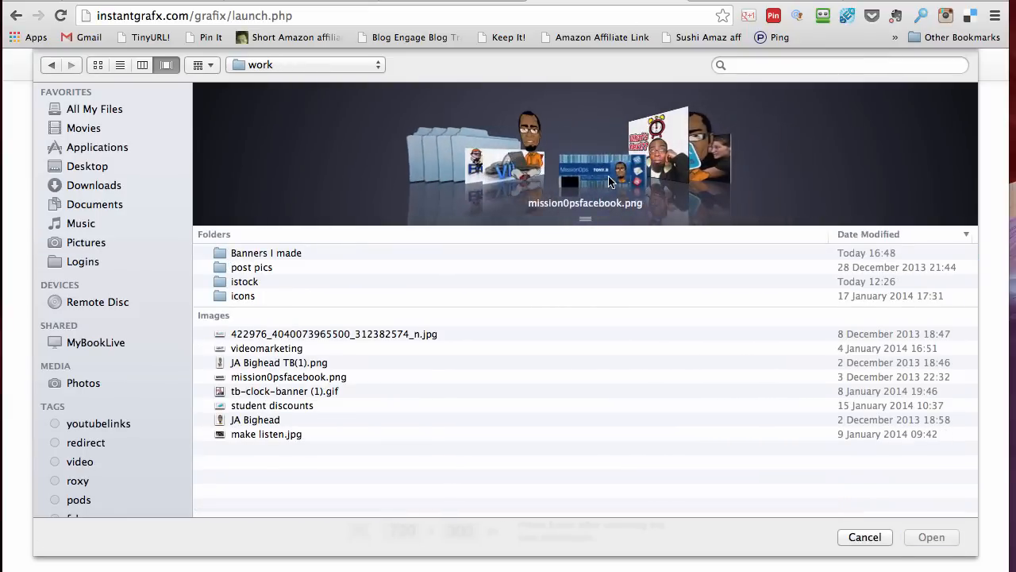
click(288, 377)
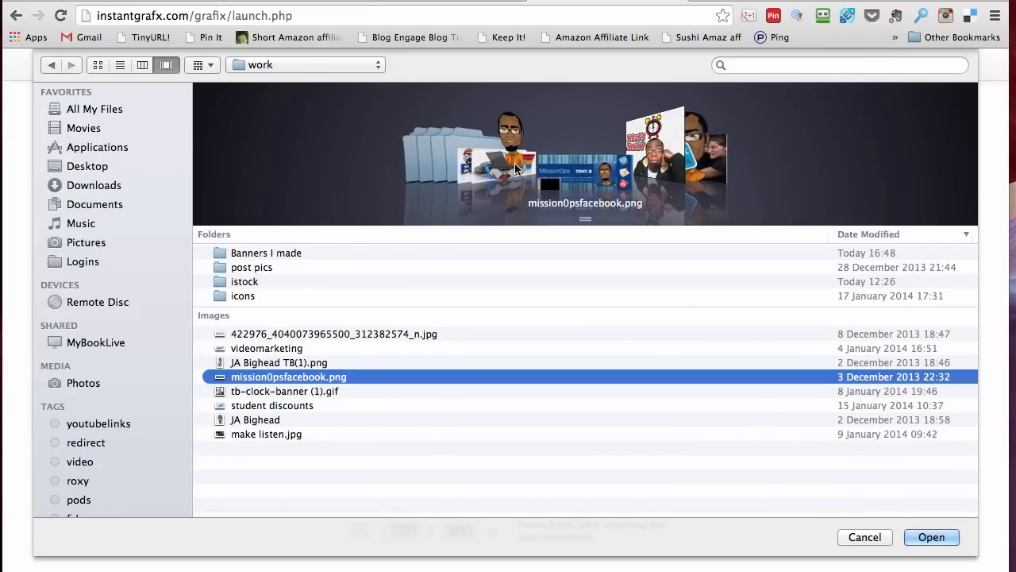
click(266, 348)
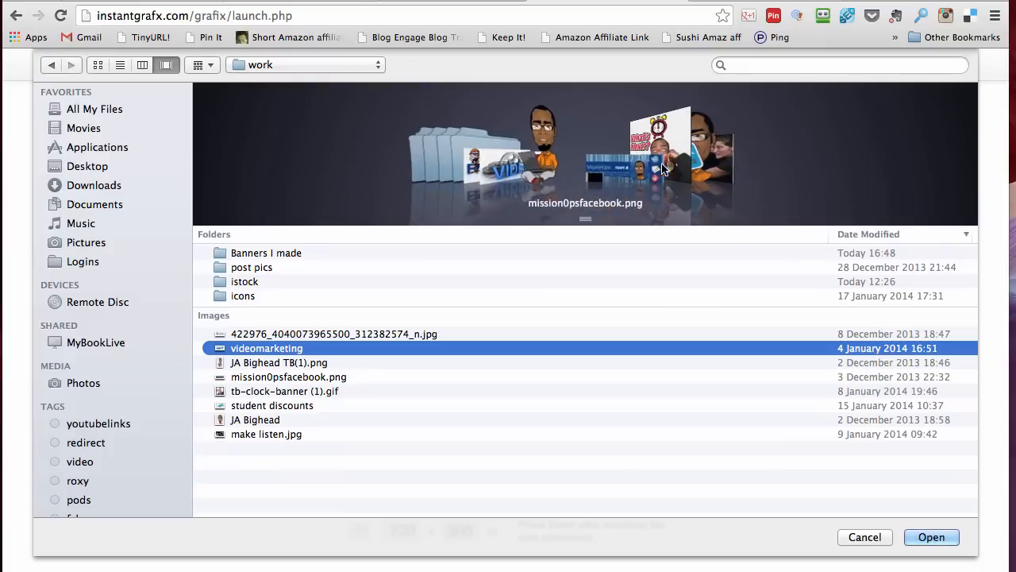
click(243, 296)
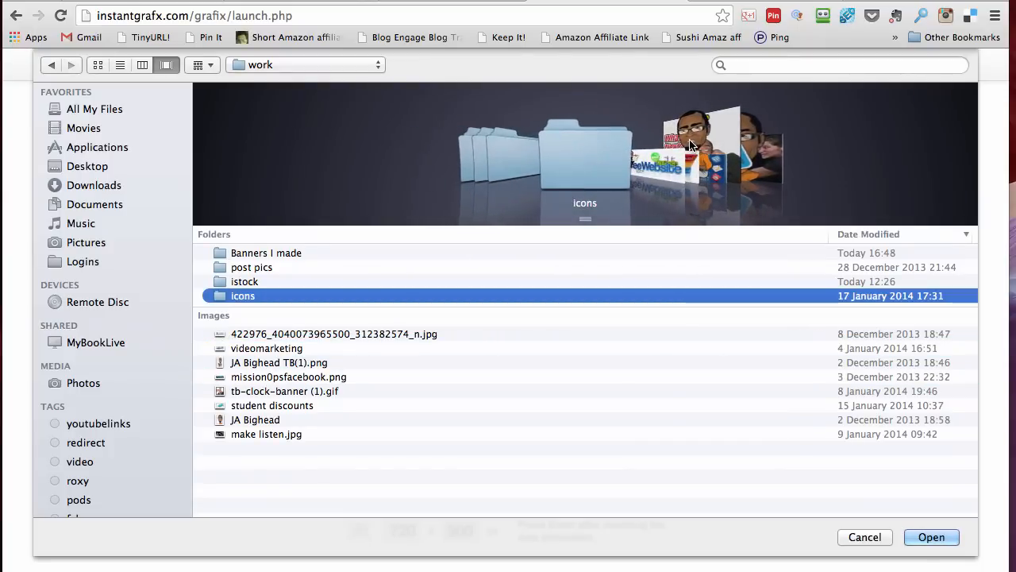
click(932, 537)
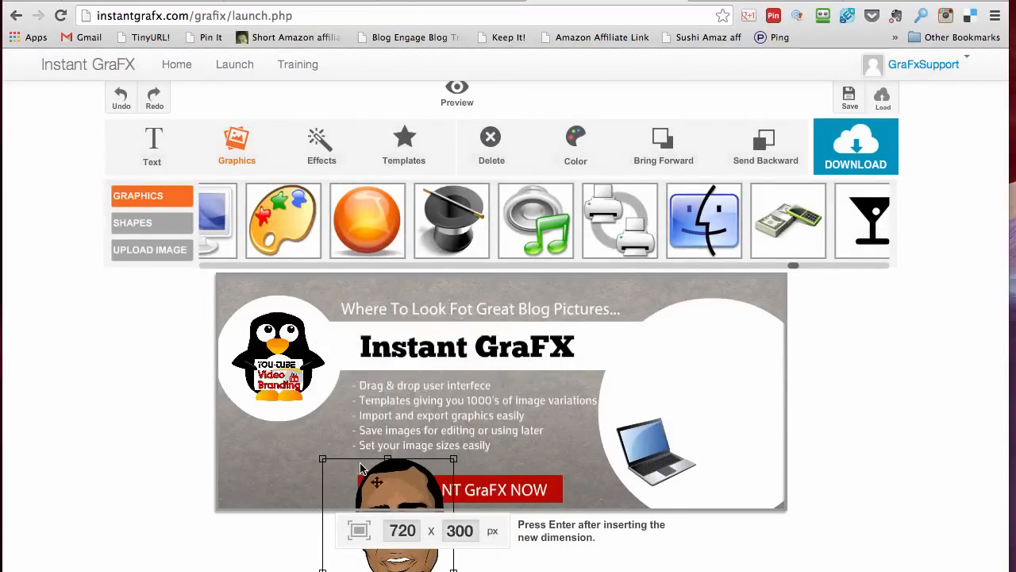
- Move the man-with-laptop cartoon into the right-hand white circle and enlarge it to fill it
drag(387, 487, 720, 399)
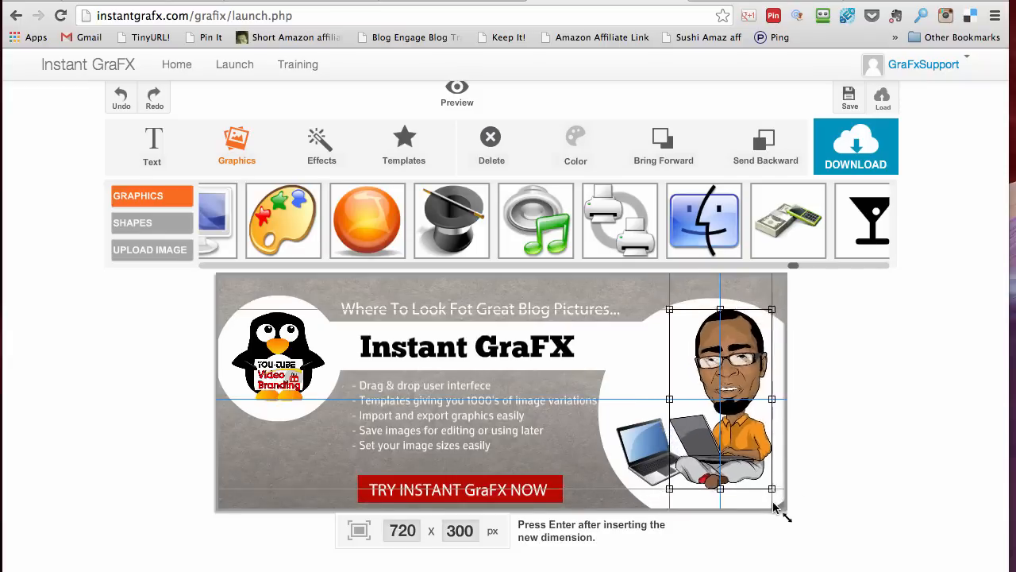
drag(721, 399, 721, 398)
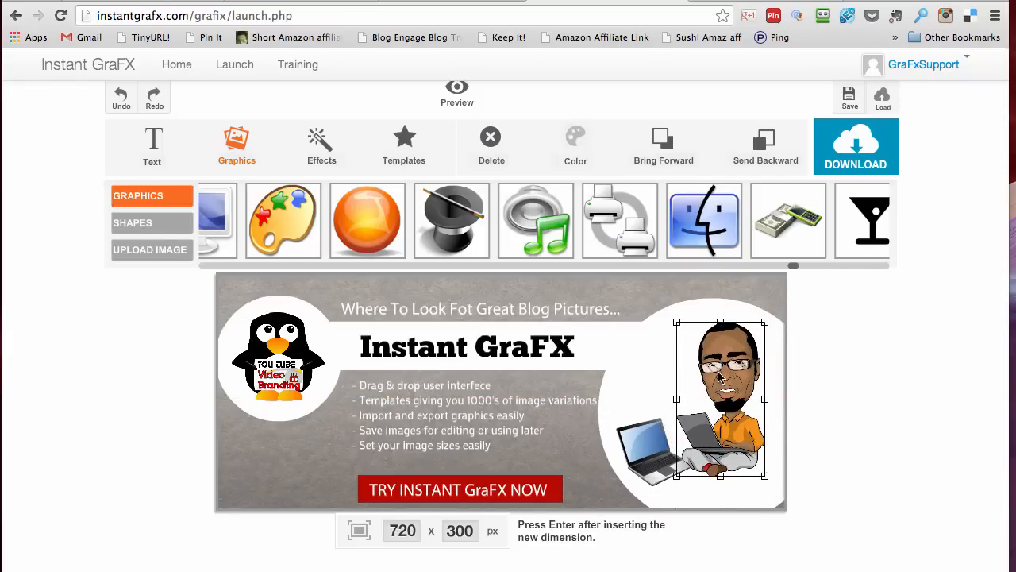
drag(720, 397, 725, 371)
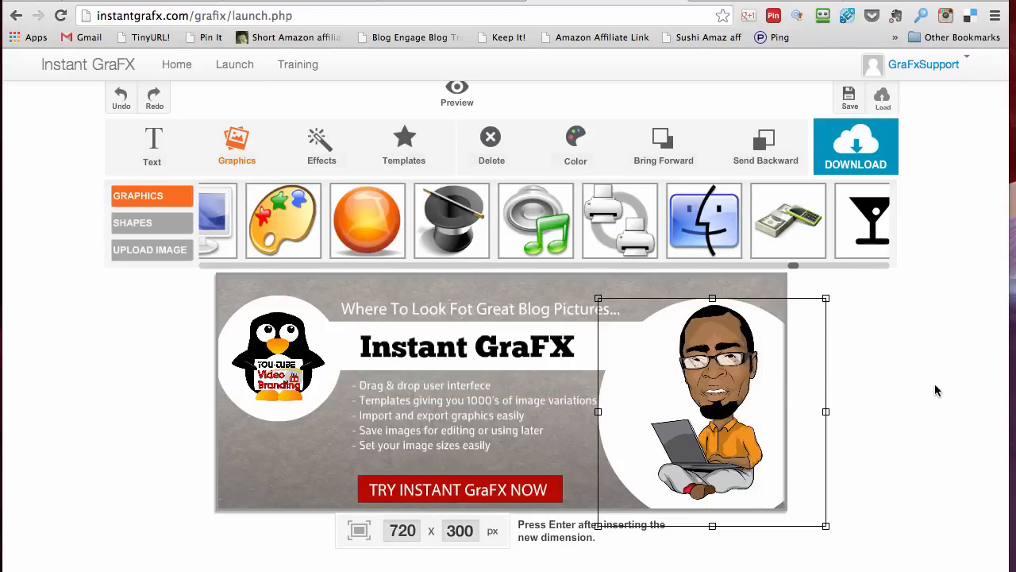
mouse_move(473, 106)
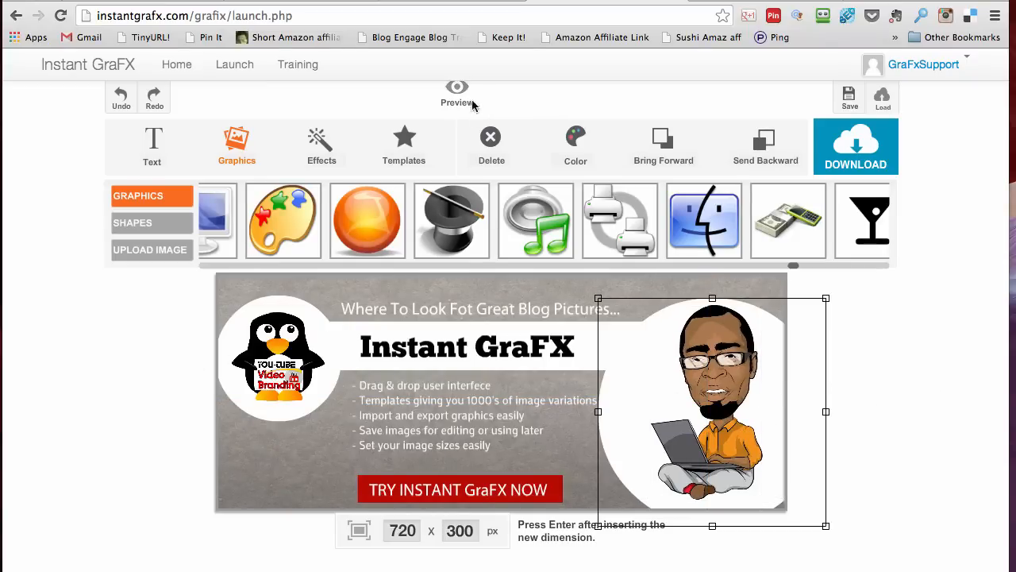
mouse_move(494, 104)
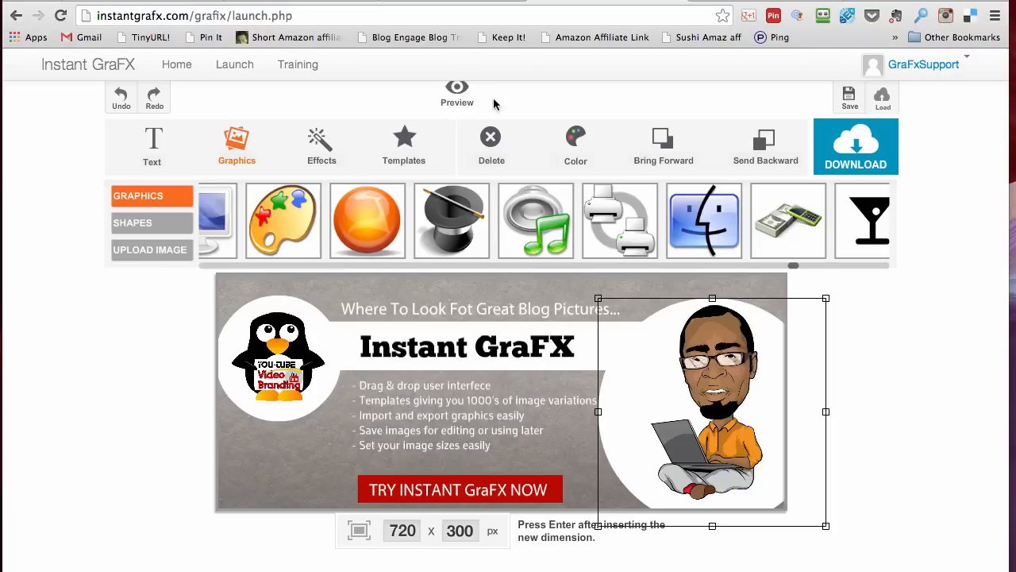
- Preview the banner showing the cartoon man with laptop in the right circle
click(456, 87)
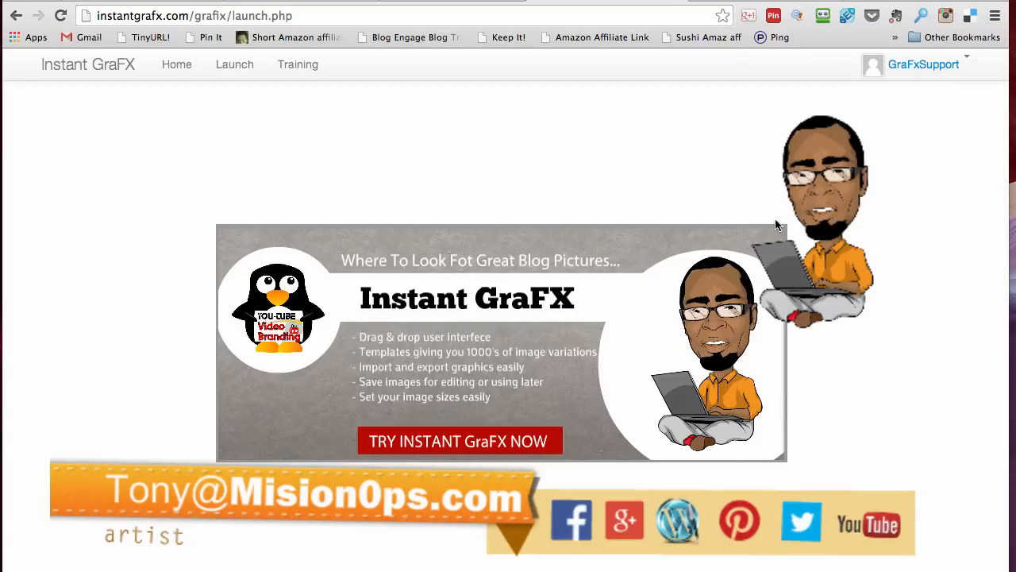
mouse_move(774, 224)
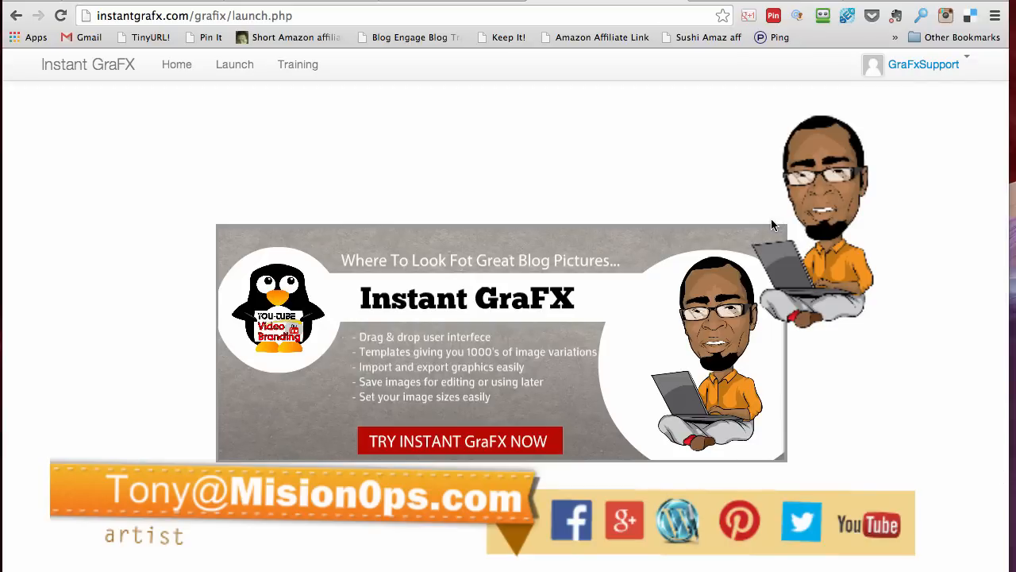